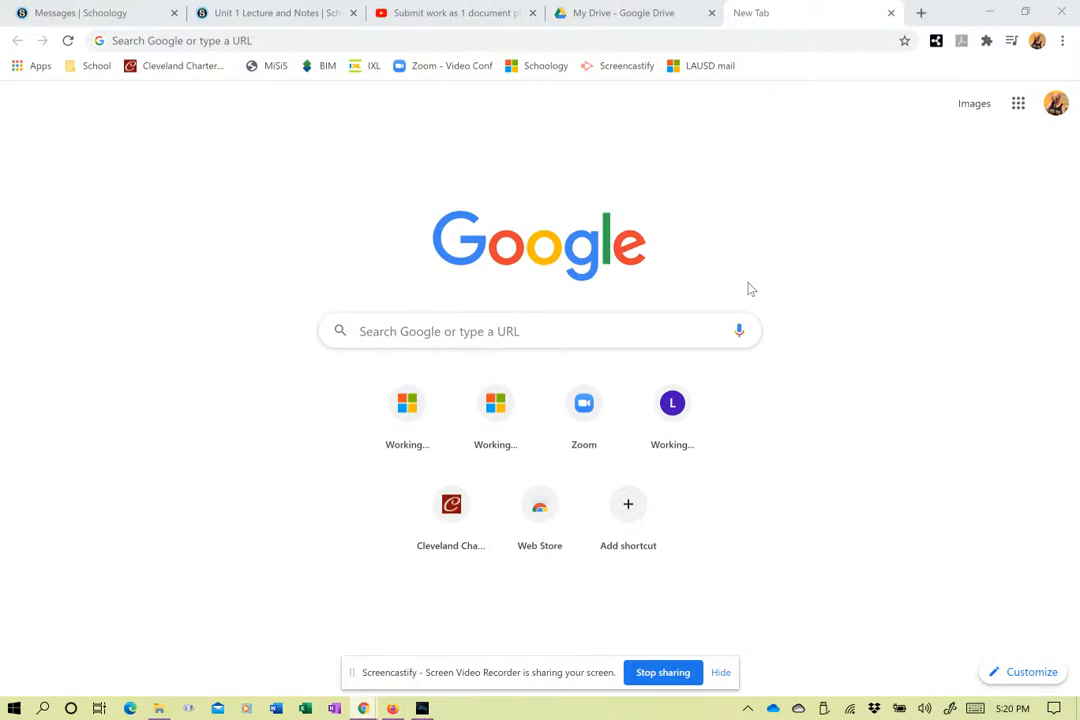
{"action": "mouse_move", "coordinate": [850, 128]}
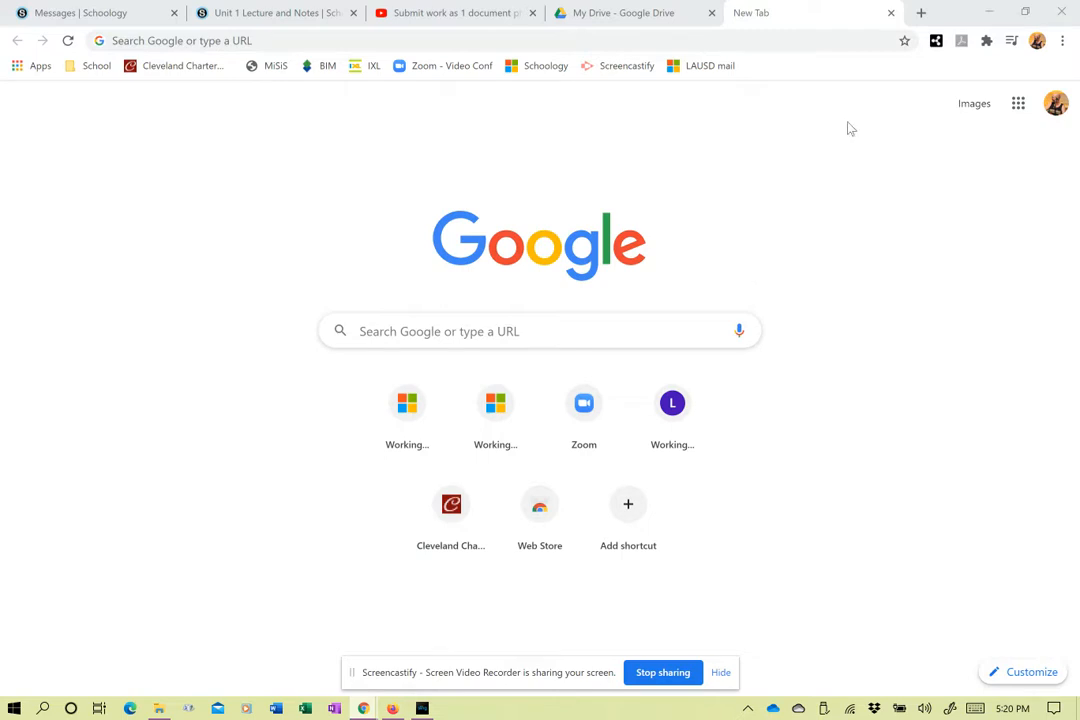
{"action": "mouse_move", "coordinate": [1018, 104]}
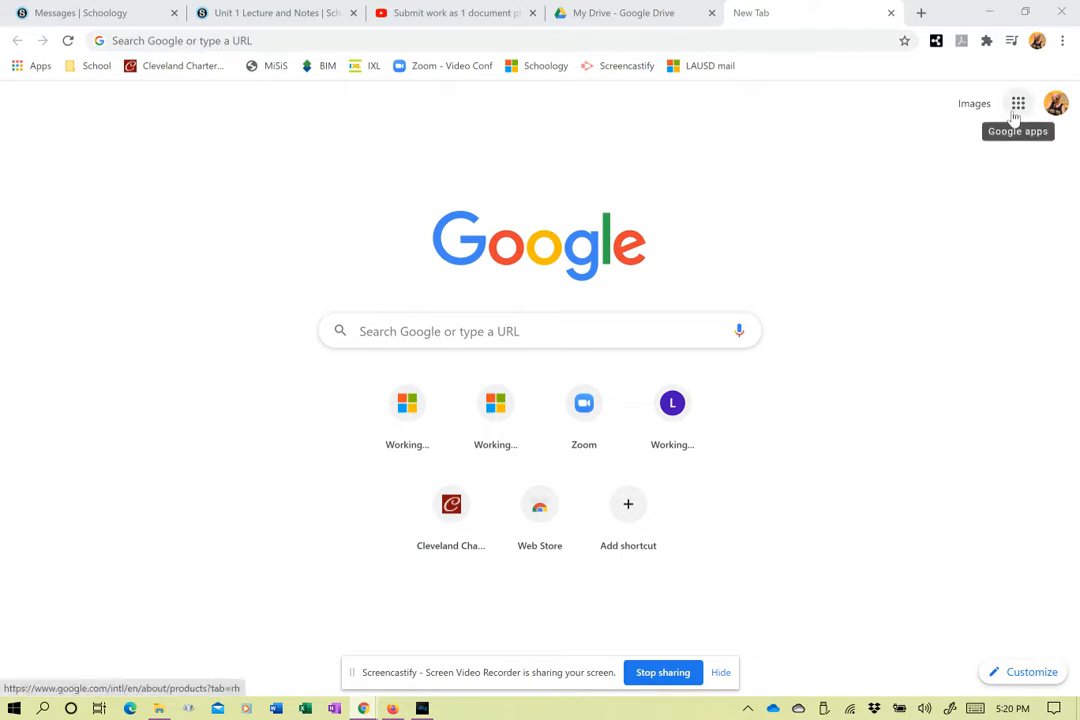
Show the Google apps grid from the Chrome new tab page.
{"action": "left_click", "coordinate": [1016, 104]}
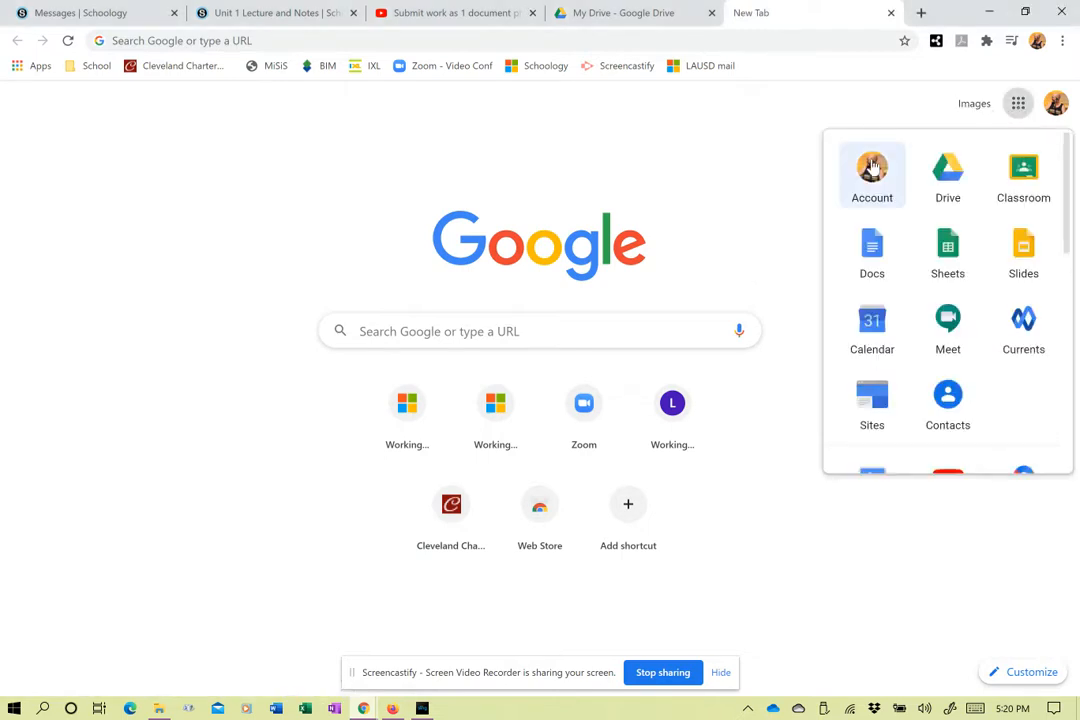
{"action": "mouse_move", "coordinate": [808, 164]}
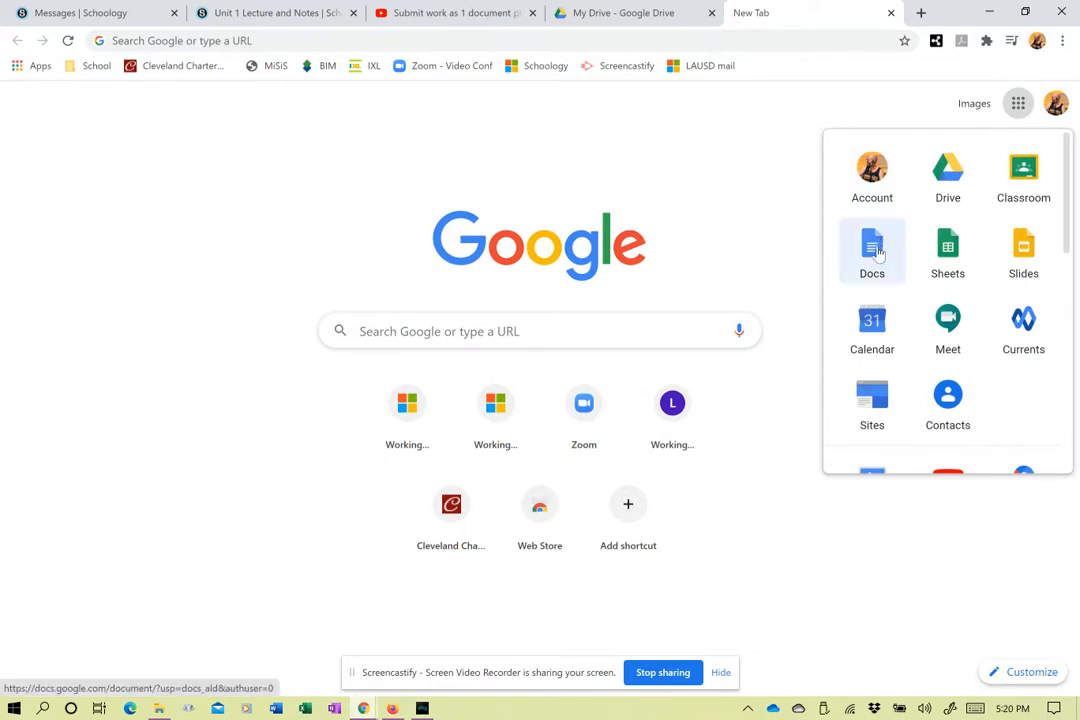
Start a blank Google Docs document and name it 'Test Blah PDF'.
{"action": "left_click", "coordinate": [872, 250]}
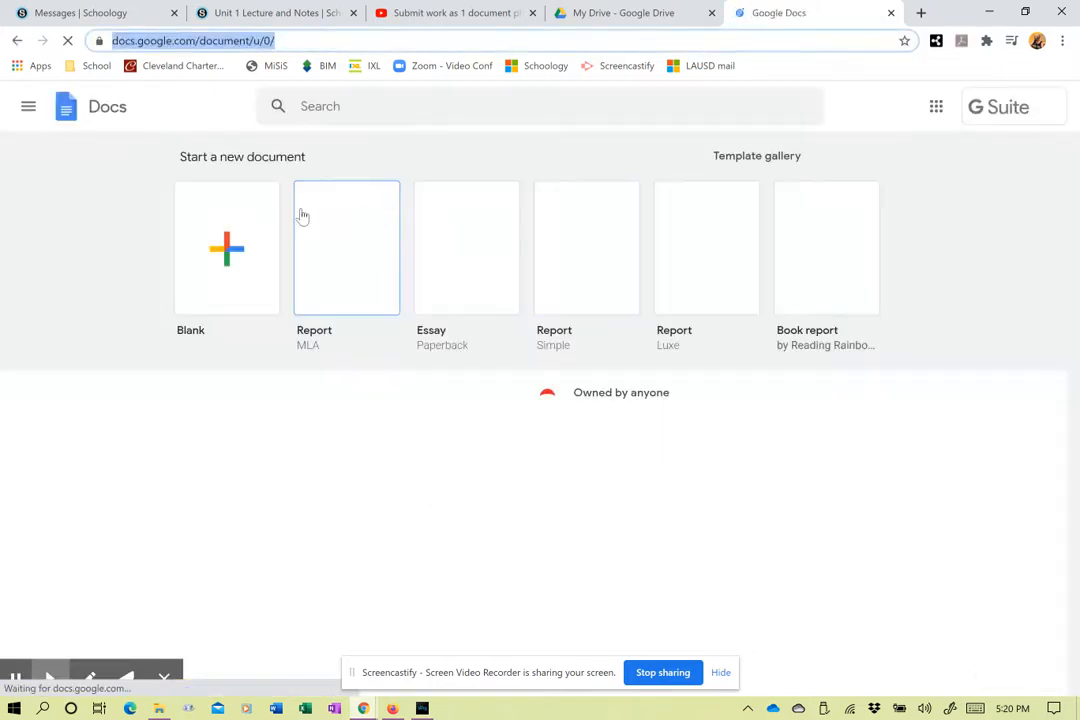
{"action": "left_click", "coordinate": [226, 248]}
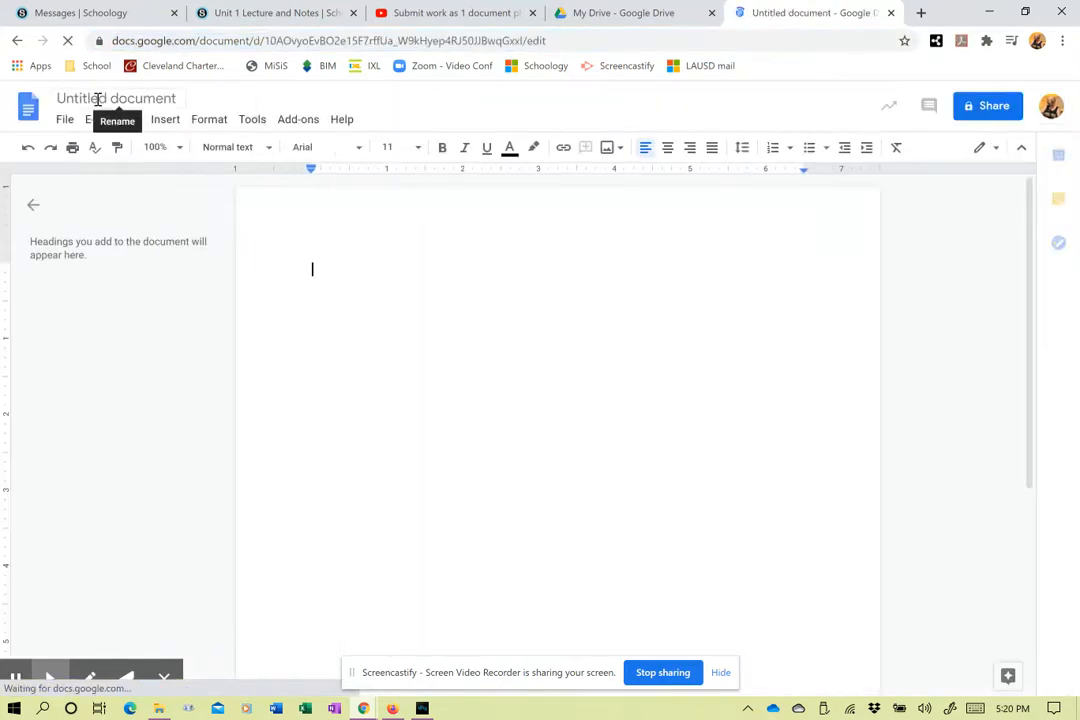
{"action": "left_click", "coordinate": [116, 98]}
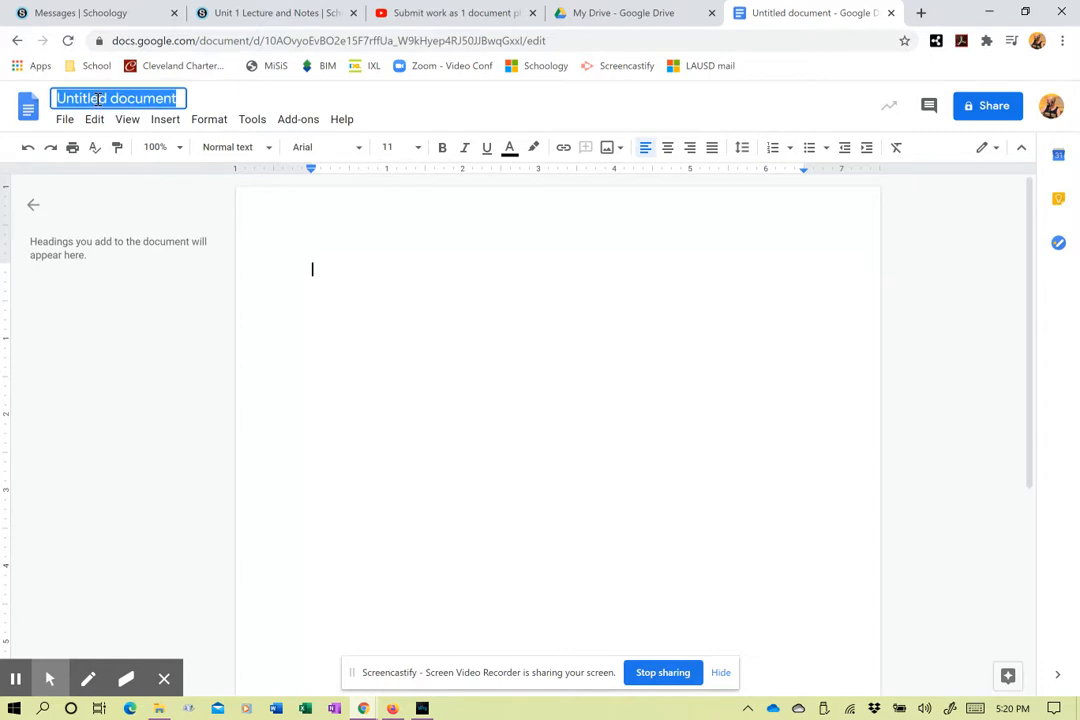
{"action": "type", "text": "Test Blah"}
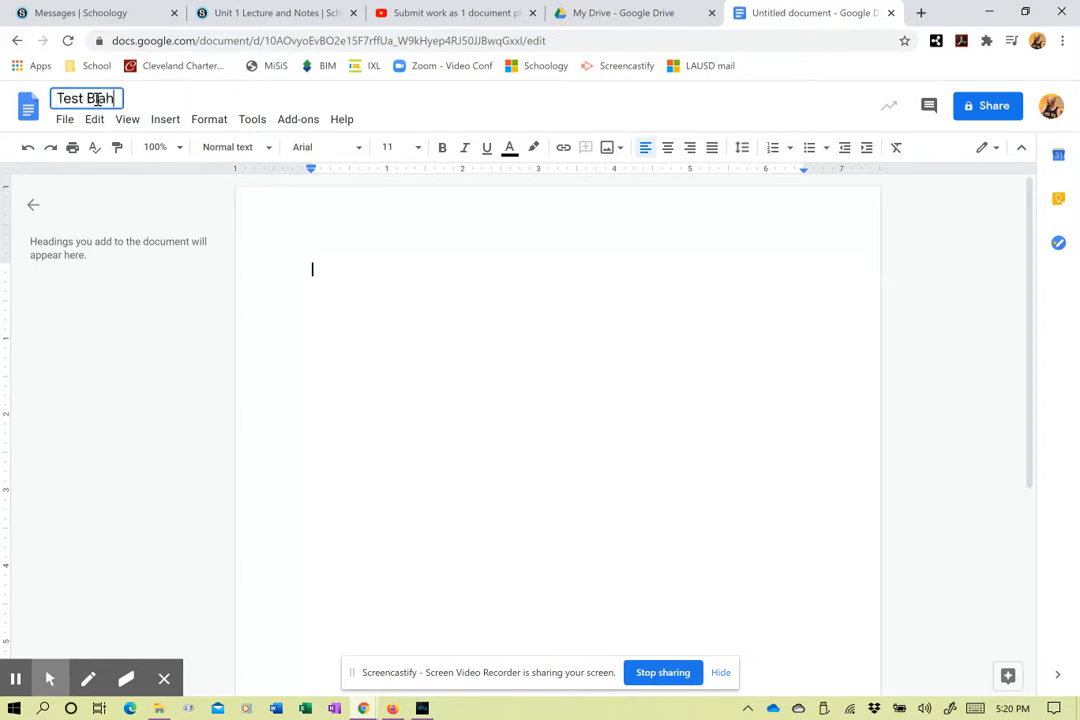
{"action": "type", "text": "PDF"}
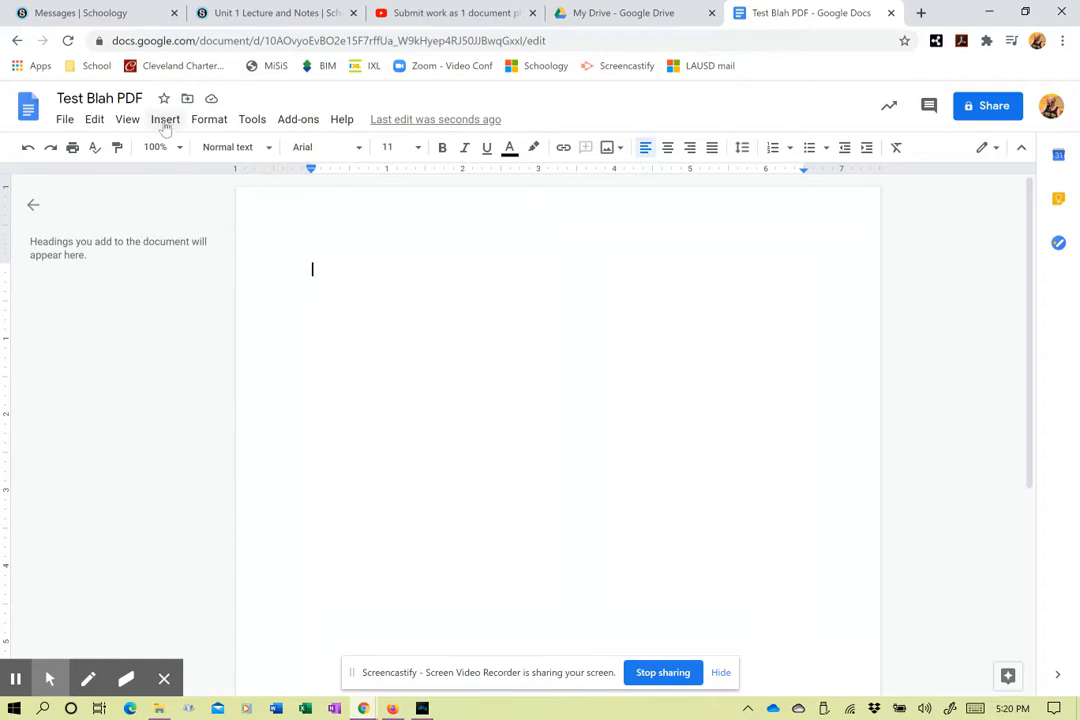
Insert the worksheet photo from Phone > DCIM > Camera into the document.
{"action": "left_click", "coordinate": [164, 120]}
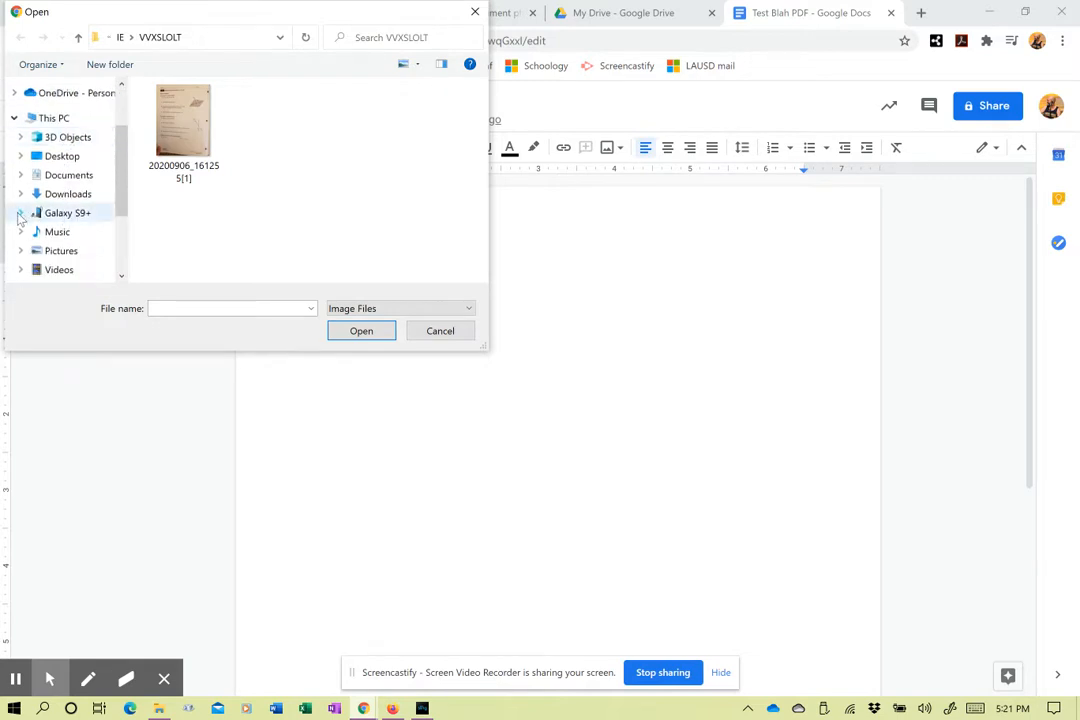
{"action": "left_click", "coordinate": [20, 212]}
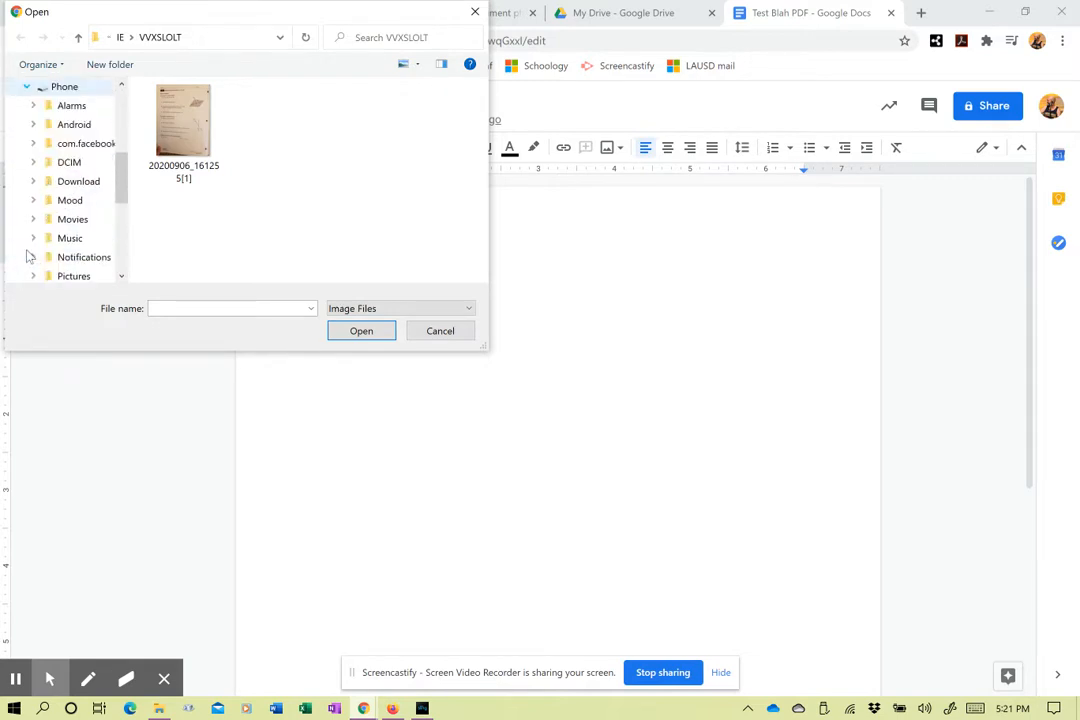
{"action": "left_click", "coordinate": [68, 162]}
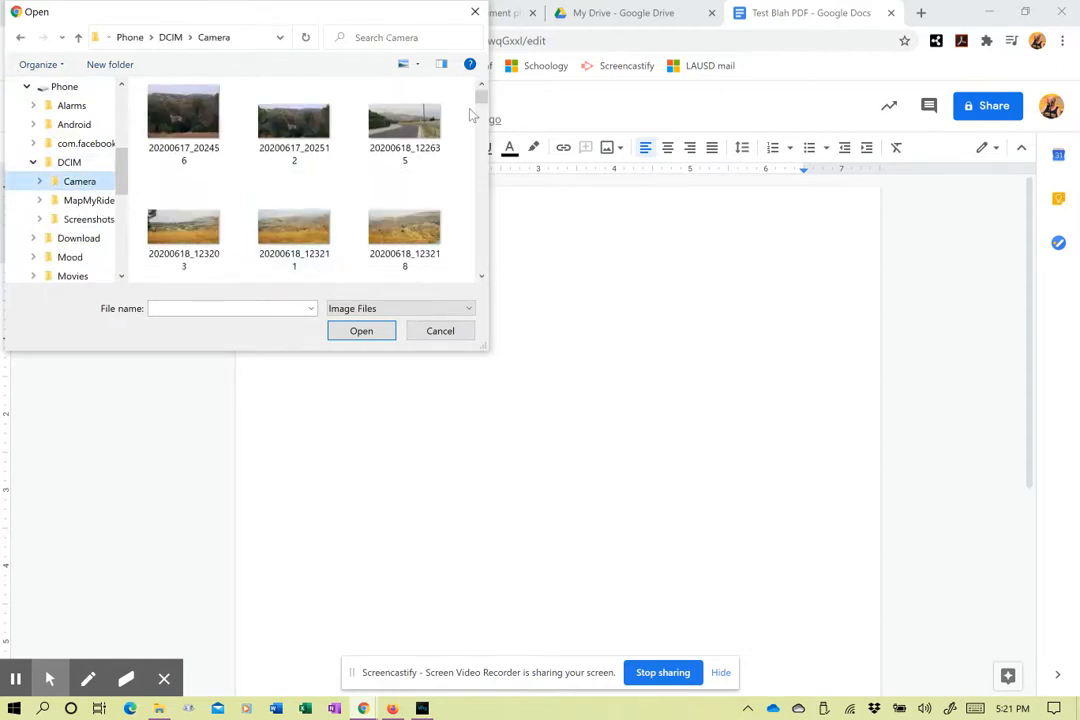
{"action": "scroll", "scroll_direction": "down", "scroll_amount": 3}
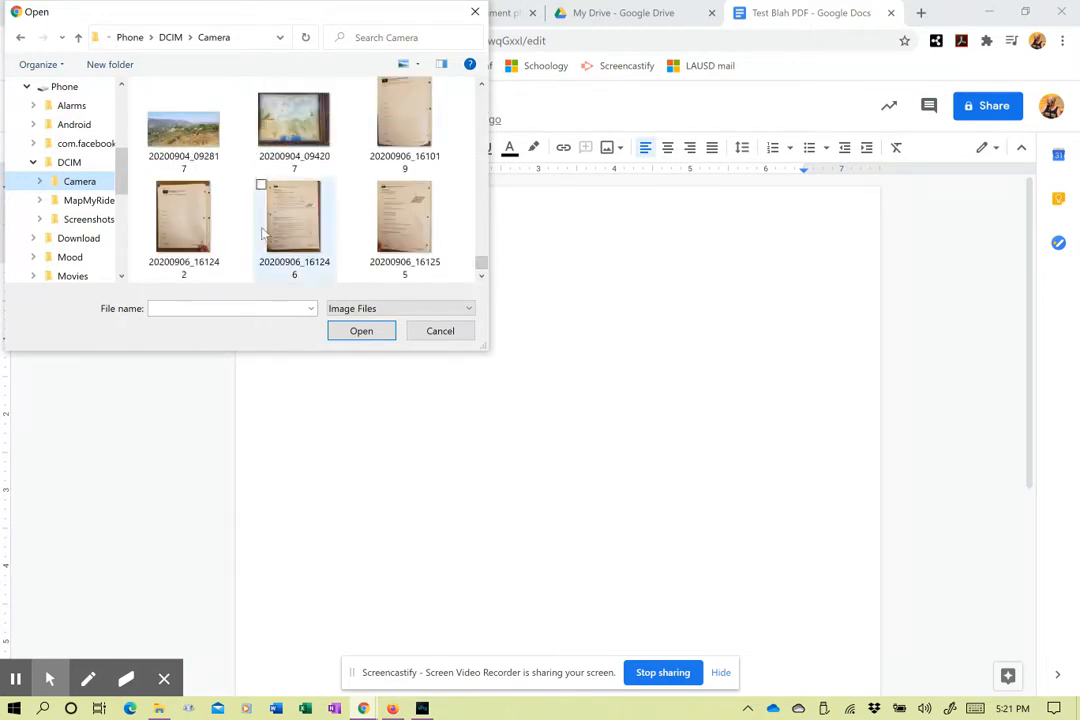
{"action": "left_click", "coordinate": [440, 330]}
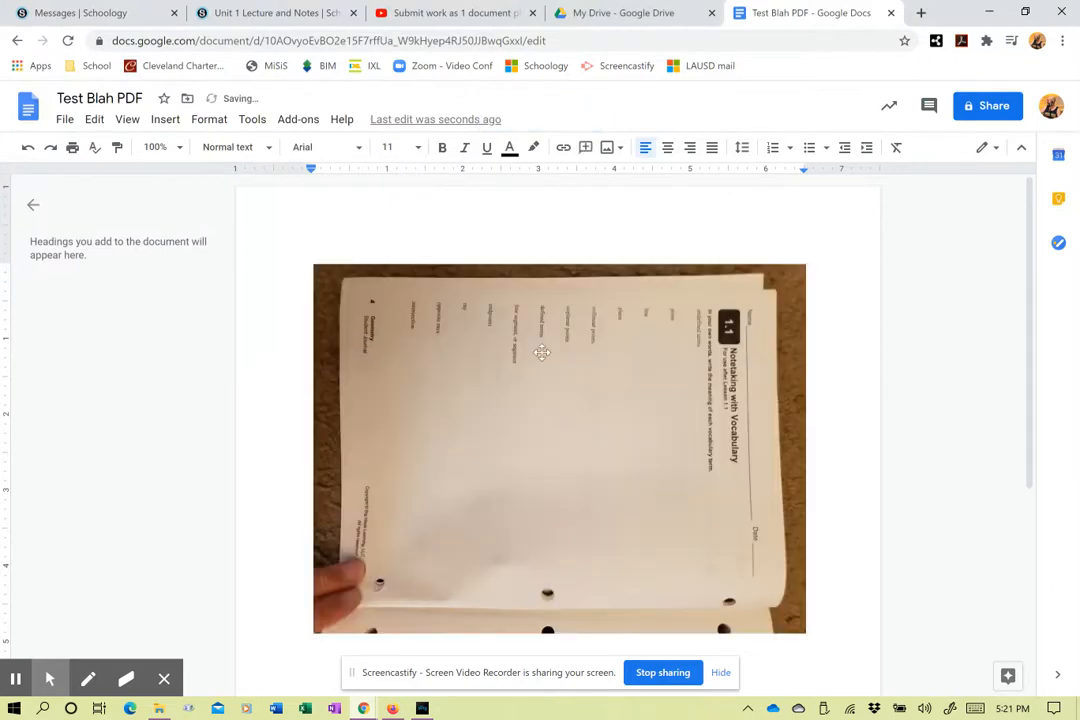
Rotate the worksheet photo to 270° via Image options > Size & Rotation so it reads upright.
{"action": "left_click", "coordinate": [540, 450]}
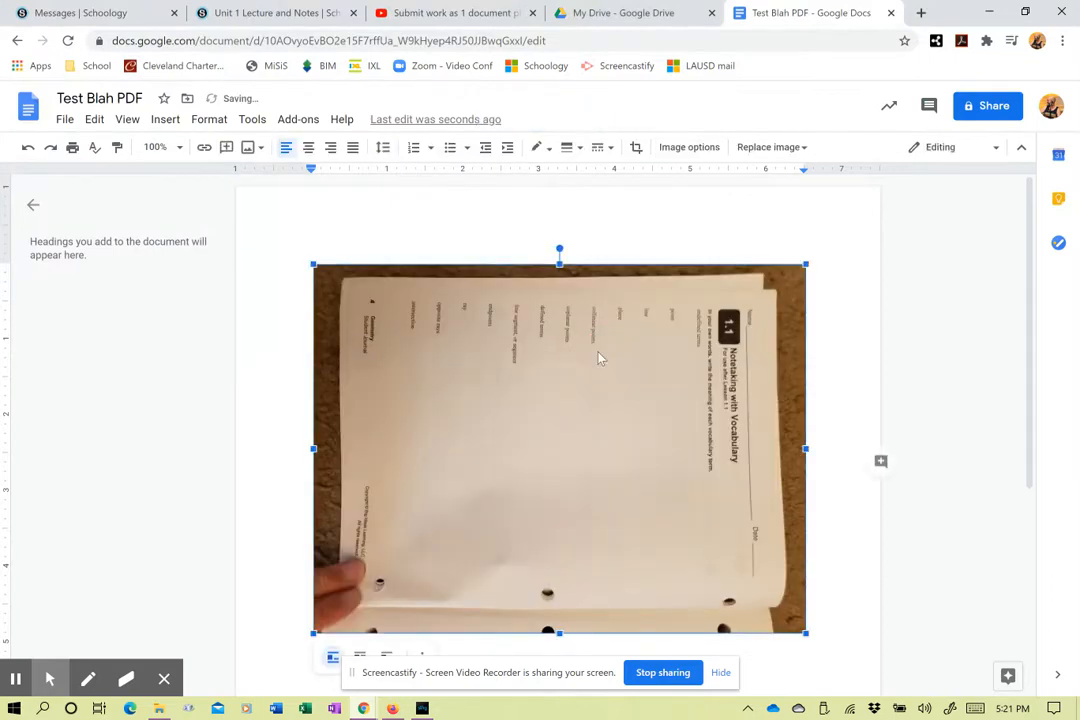
{"action": "right_click", "coordinate": [600, 358]}
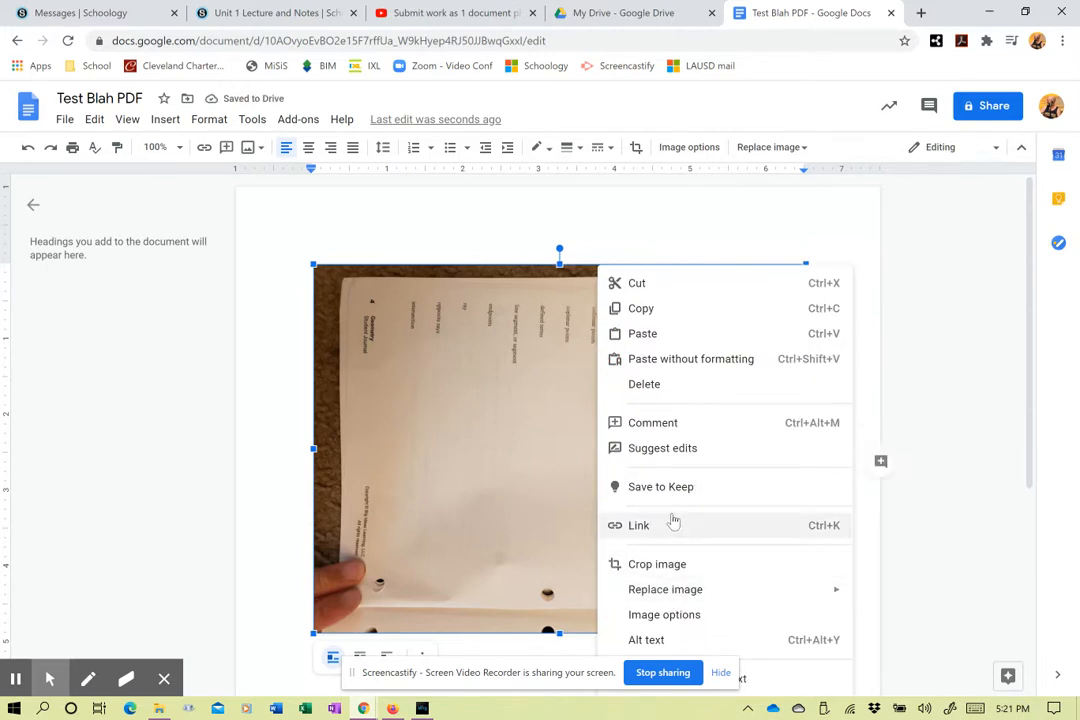
{"action": "mouse_move", "coordinate": [710, 620]}
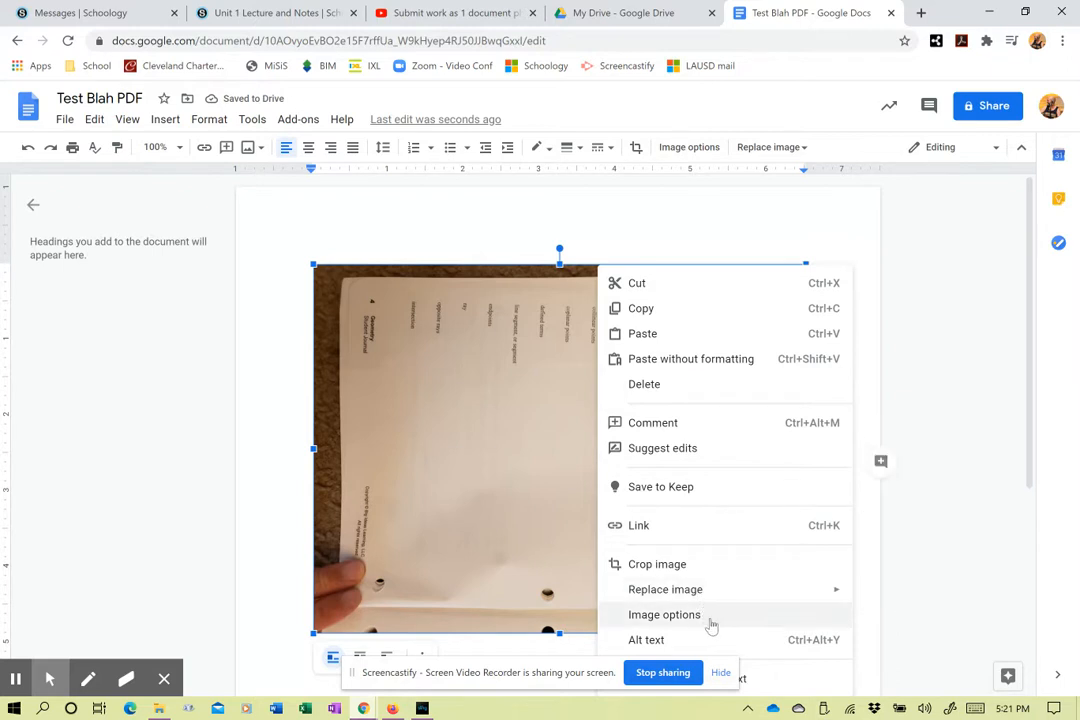
{"action": "left_click", "coordinate": [664, 614]}
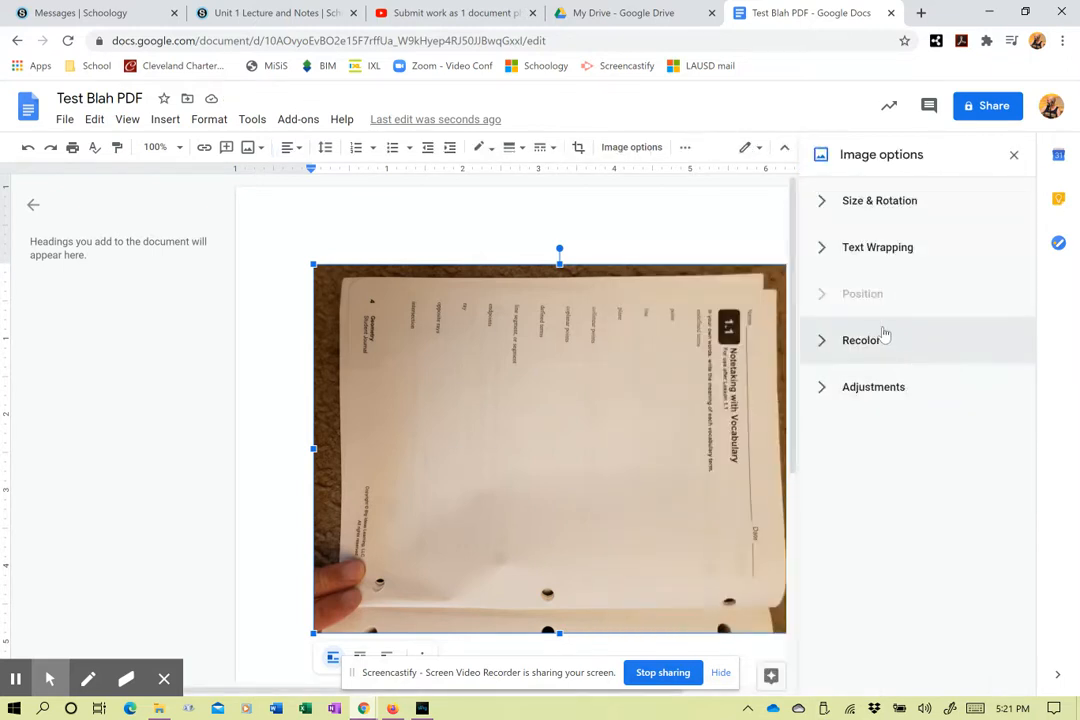
{"action": "left_click", "coordinate": [880, 200]}
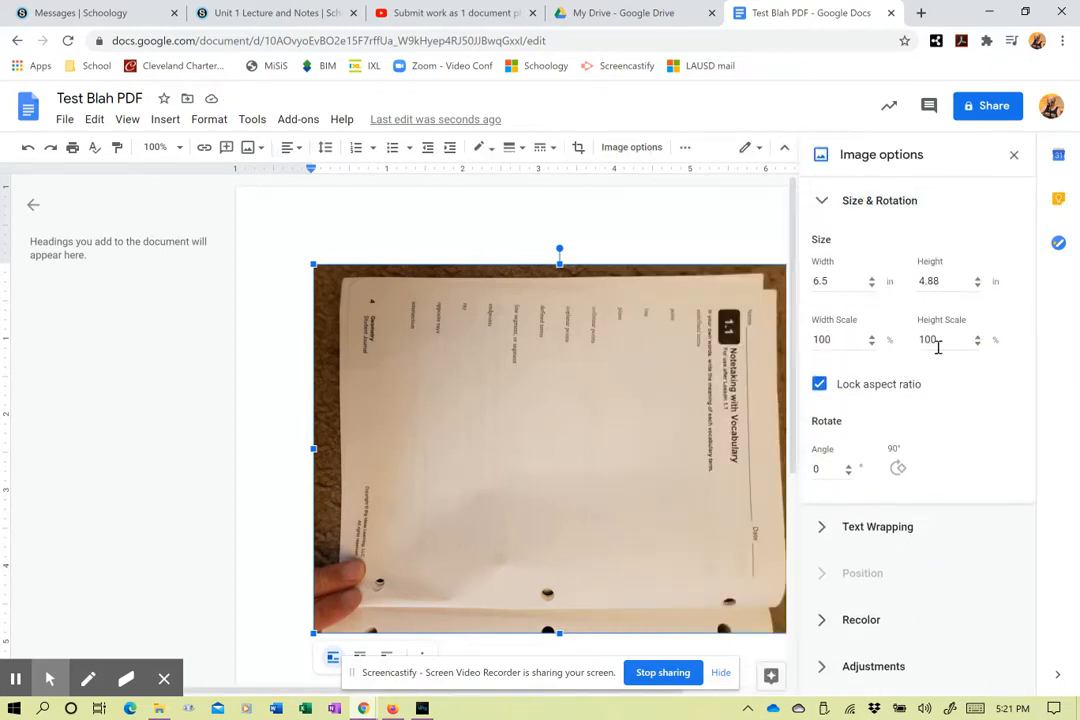
{"action": "left_click", "coordinate": [896, 468]}
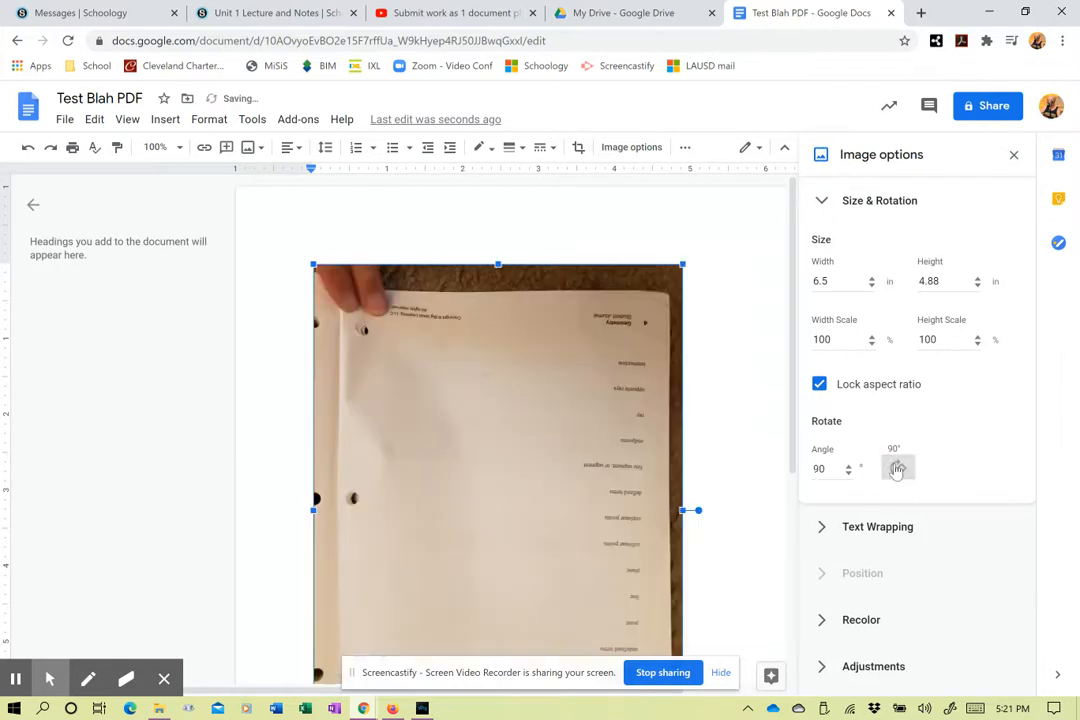
{"action": "left_click", "coordinate": [896, 468]}
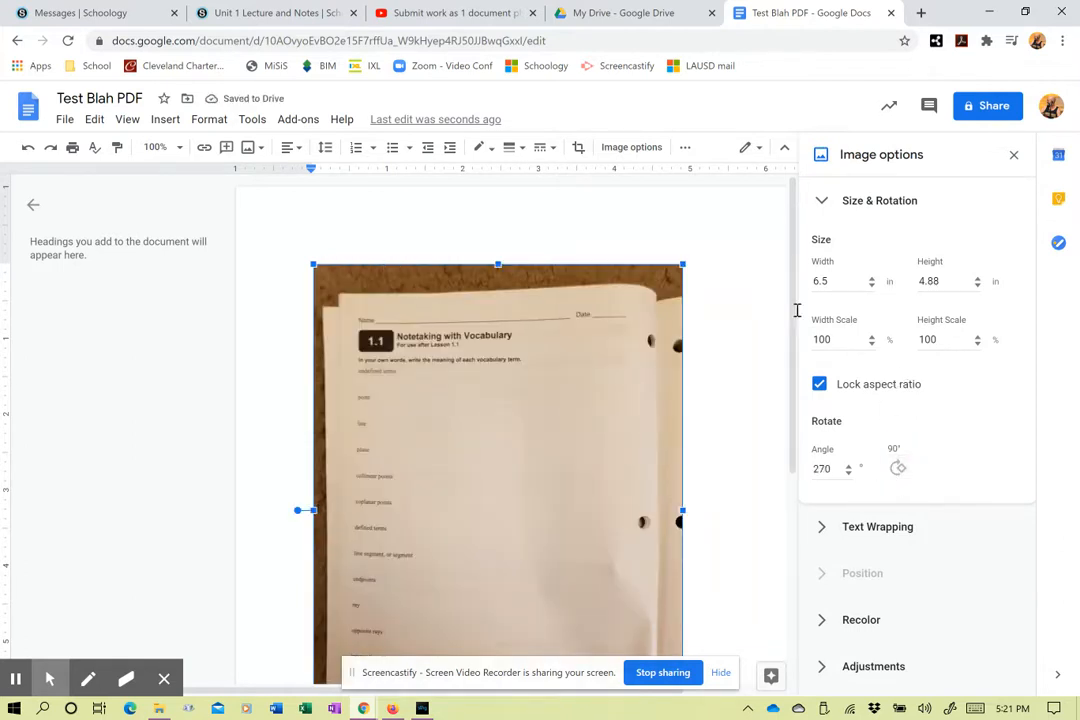
{"action": "scroll", "scroll_direction": "down", "scroll_amount": 3}
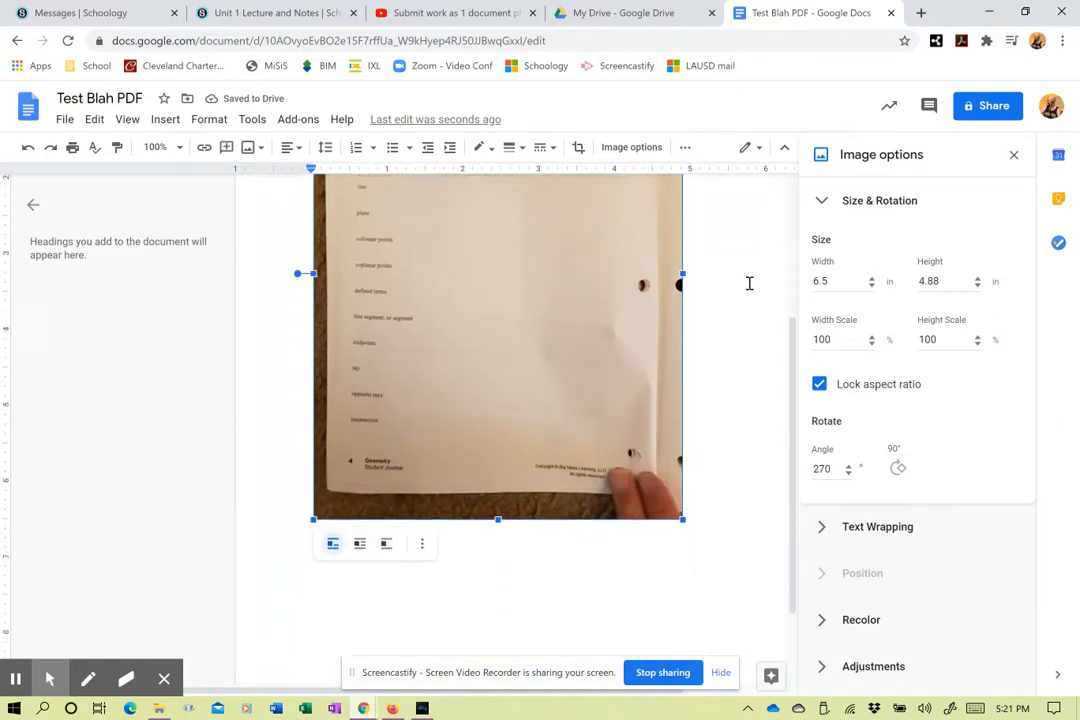
{"action": "left_click", "coordinate": [1012, 156]}
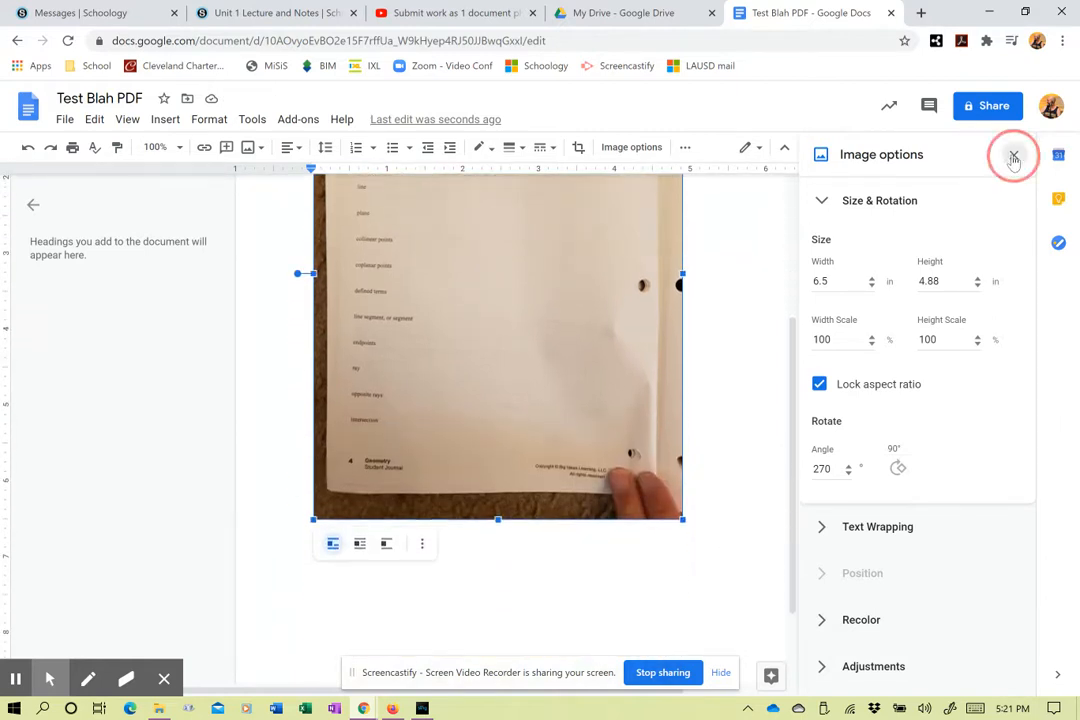
Dismiss the Image options panel and place the cursor below the upright photo.
{"action": "left_click", "coordinate": [1012, 156]}
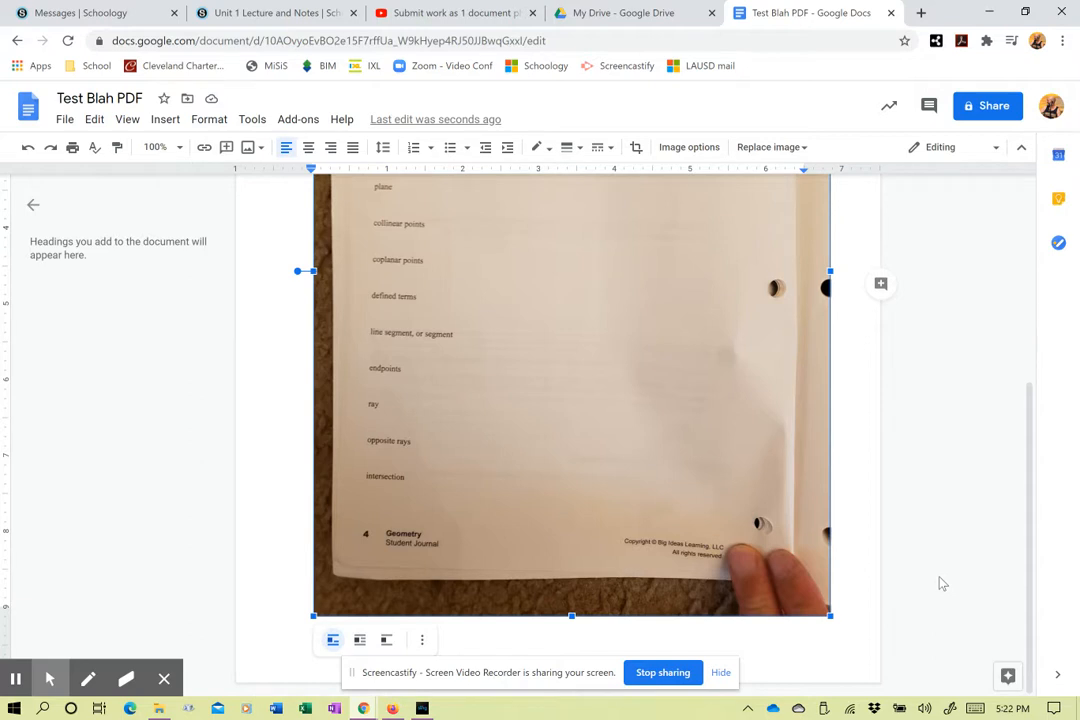
{"action": "mouse_move", "coordinate": [910, 572]}
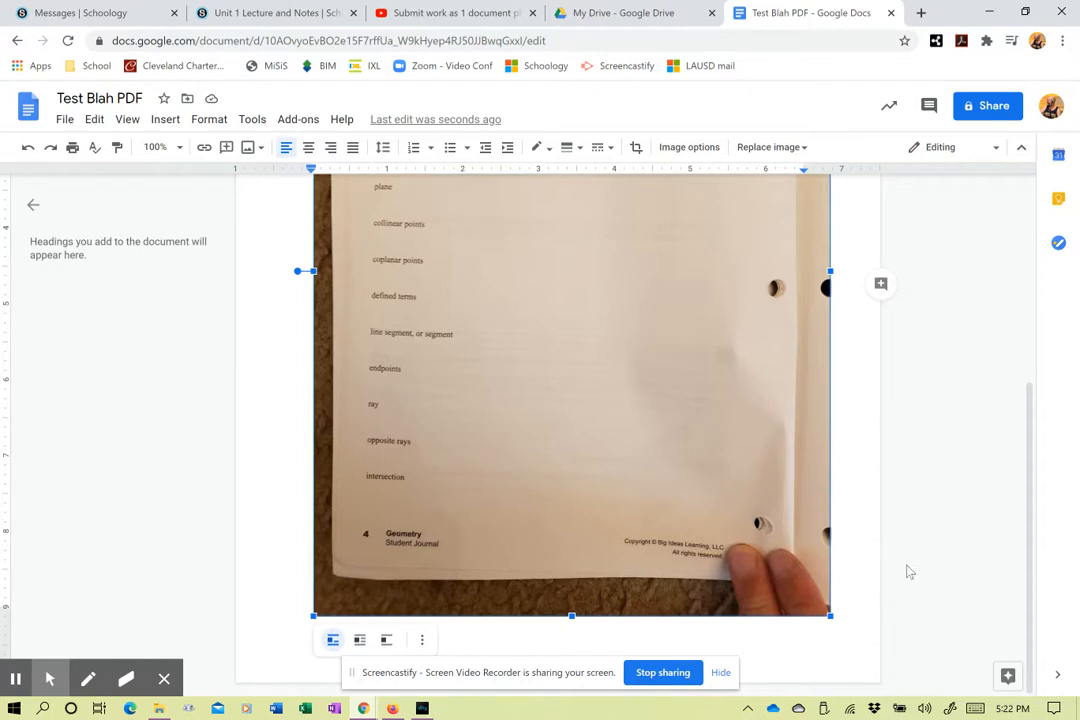
{"action": "left_click", "coordinate": [848, 600]}
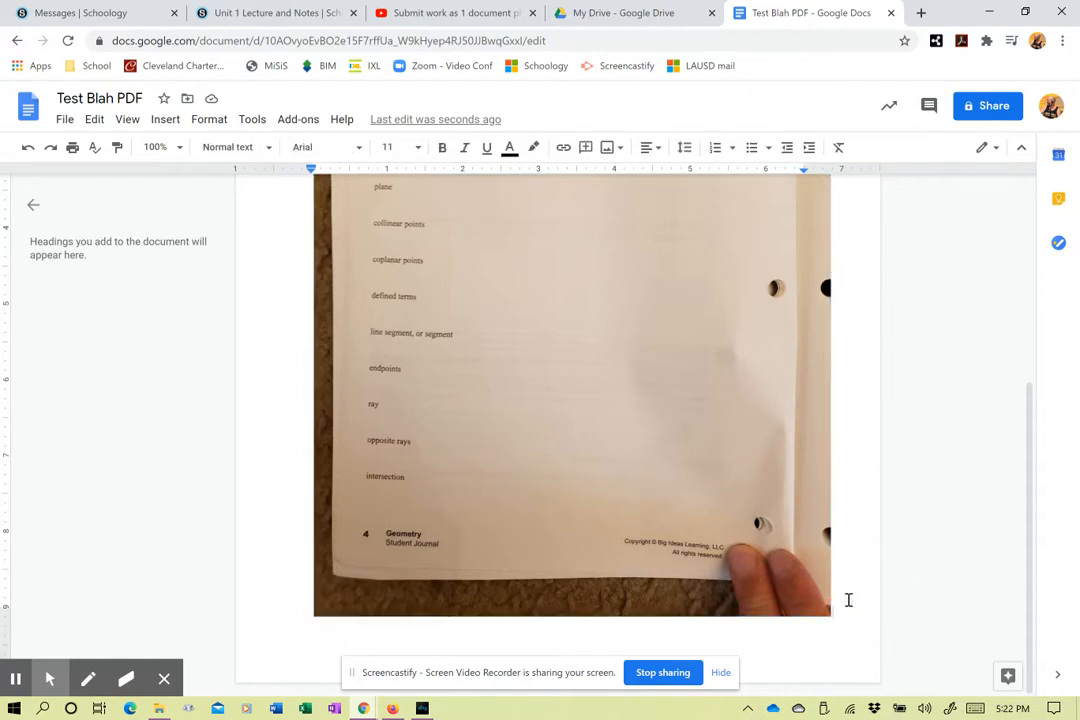
{"action": "scroll", "scroll_direction": "down", "scroll_amount": 3}
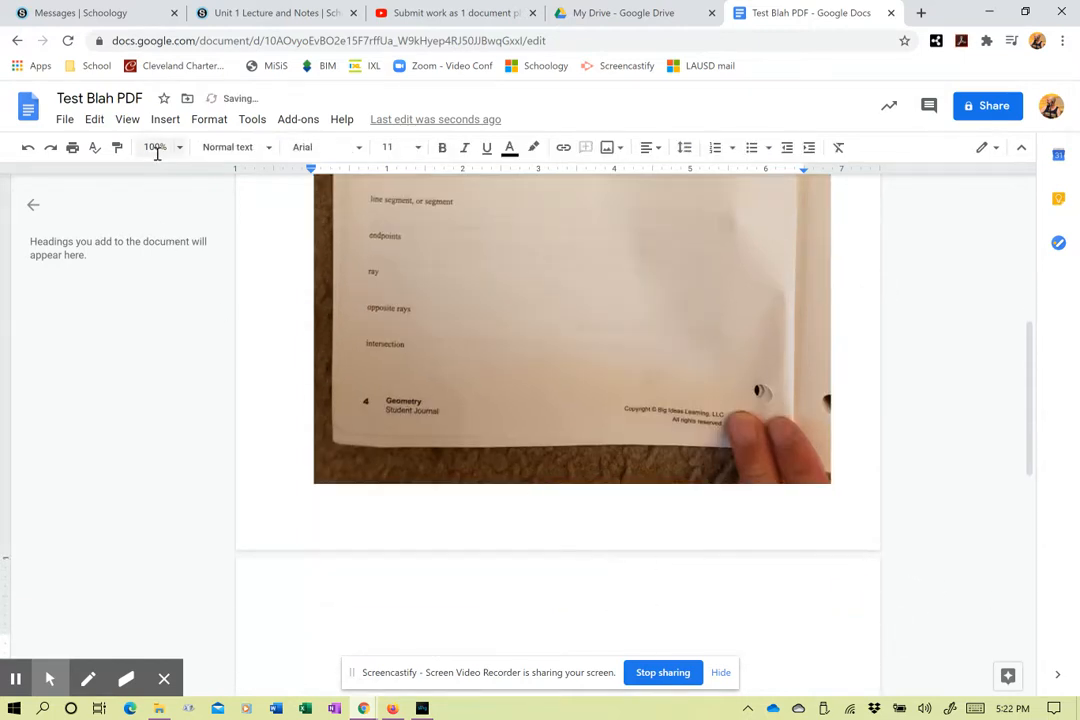
Upload the Core Concepts worksheet photo from the phone's Camera folder onto a new page.
{"action": "left_click", "coordinate": [164, 120]}
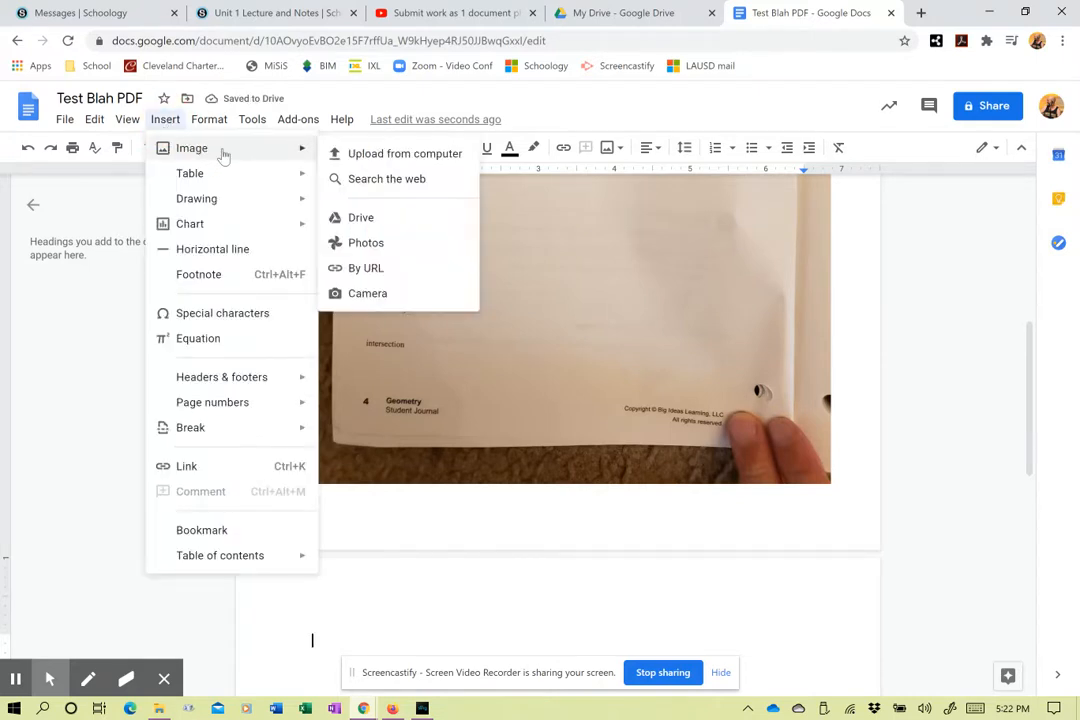
{"action": "left_click", "coordinate": [404, 152]}
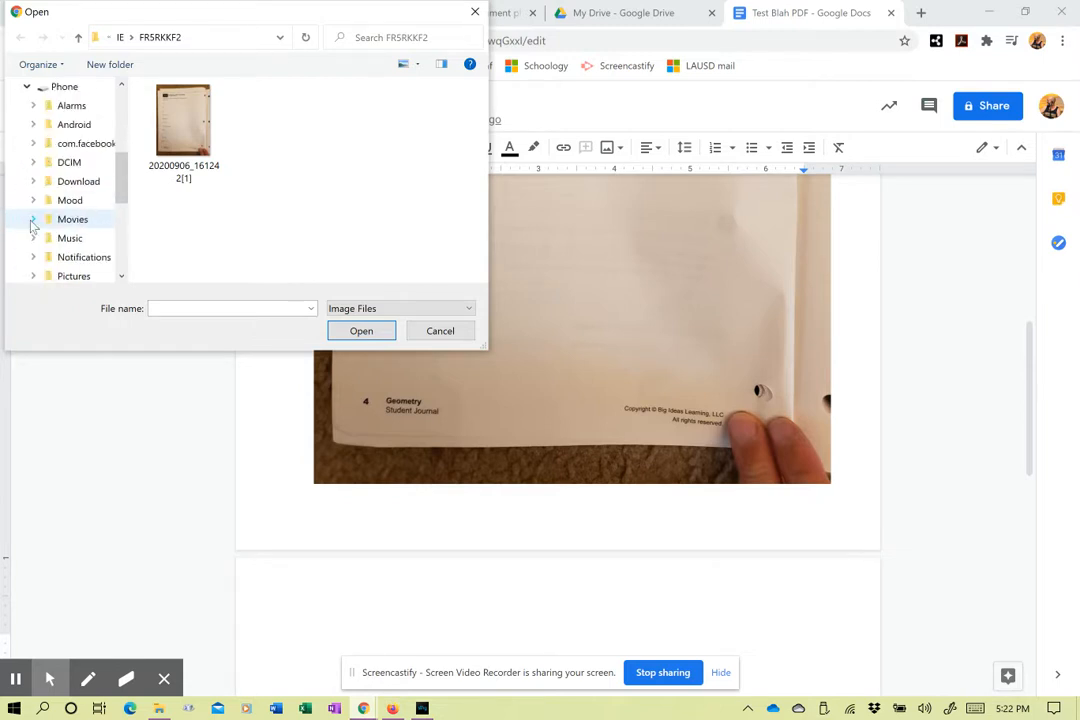
{"action": "left_click", "coordinate": [32, 162]}
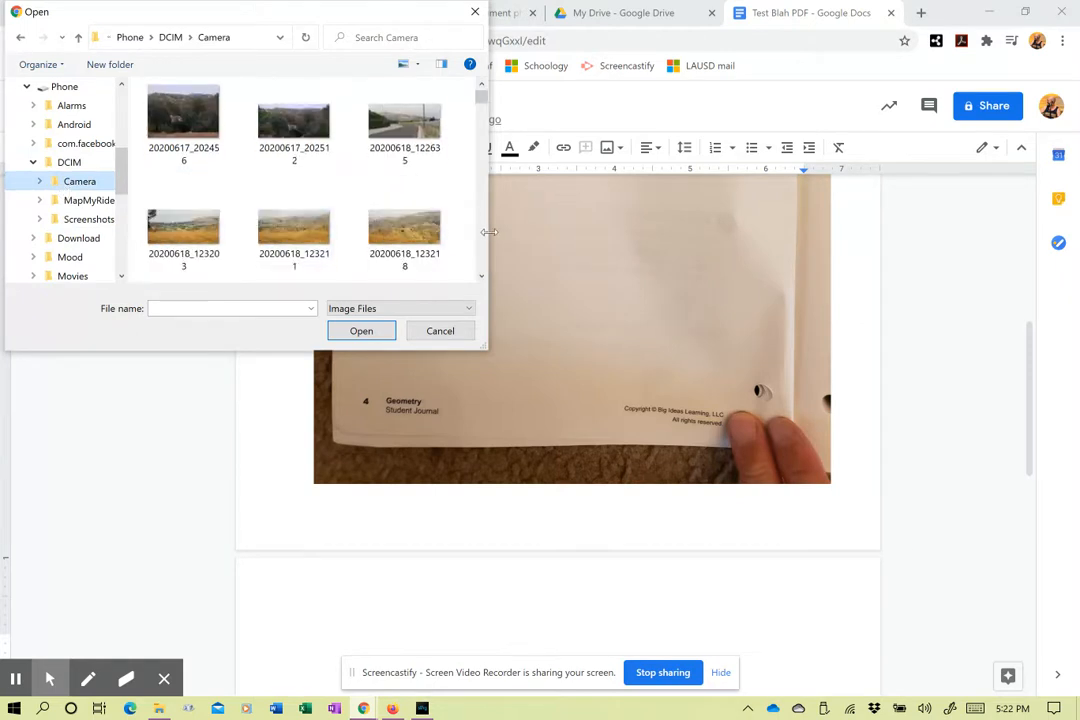
{"action": "scroll", "scroll_direction": "down", "scroll_amount": 3}
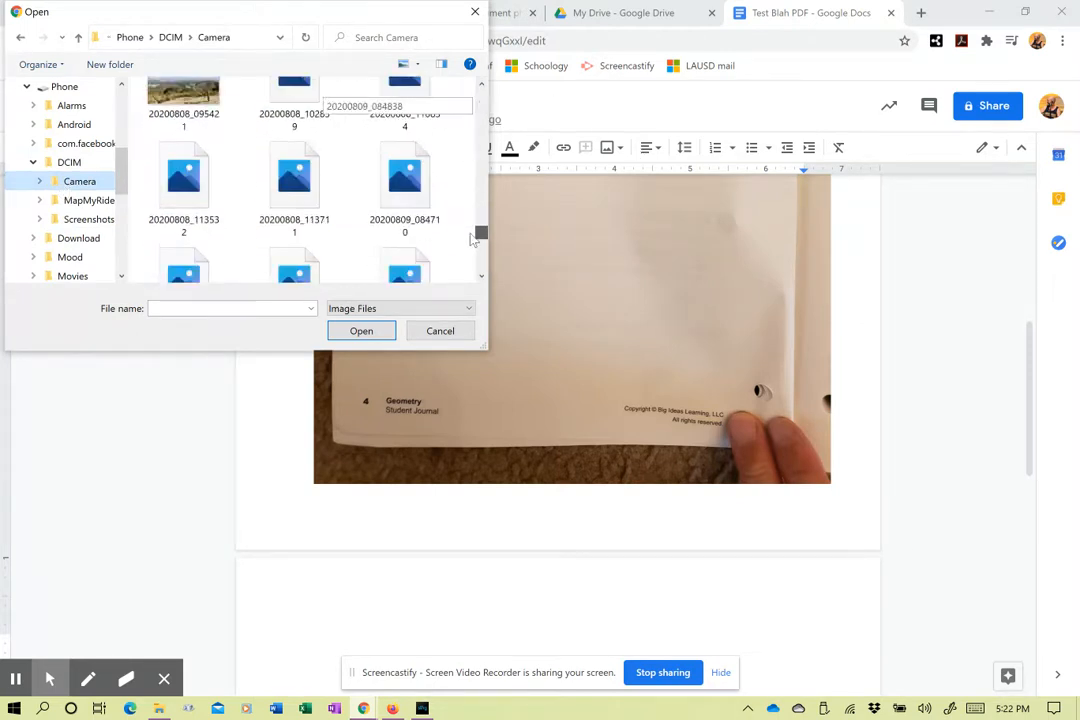
{"action": "left_click", "coordinate": [294, 218]}
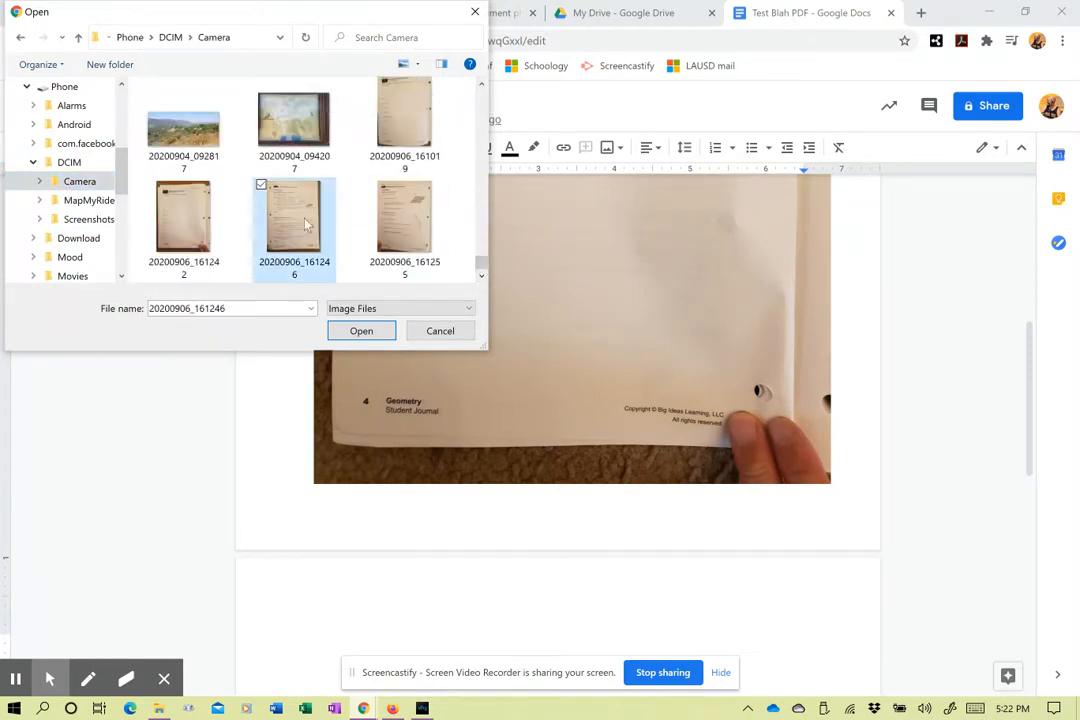
{"action": "left_click", "coordinate": [360, 330]}
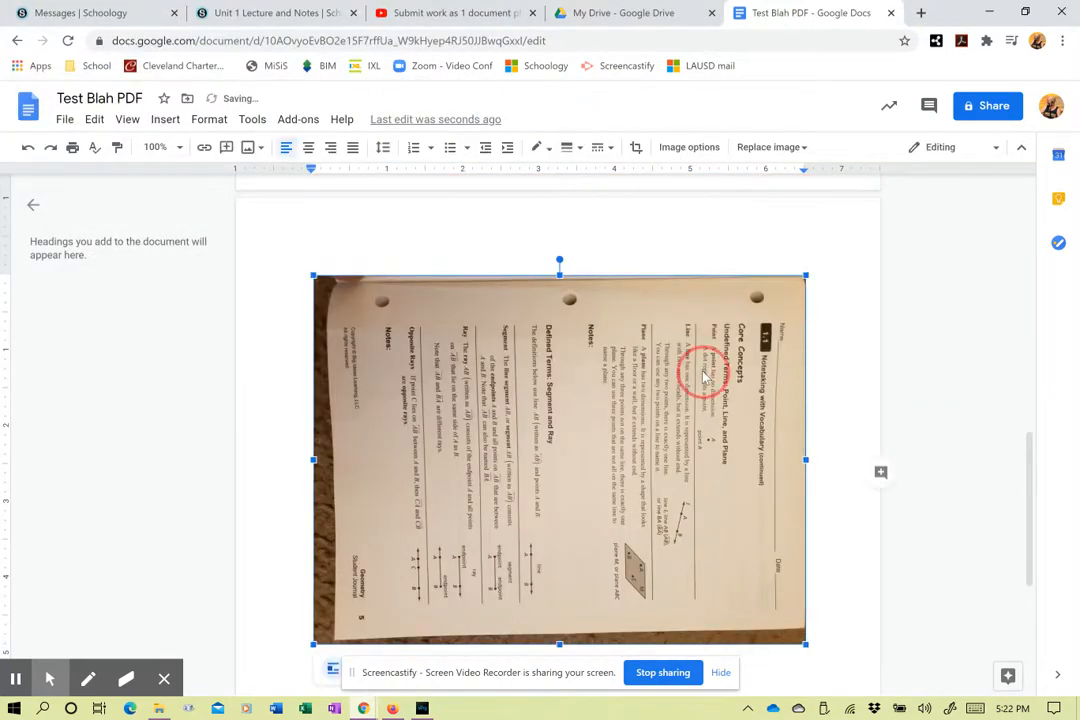
Rotate the Core Concepts photo to 270° so it stands upright, then move below it.
{"action": "right_click", "coordinate": [704, 376]}
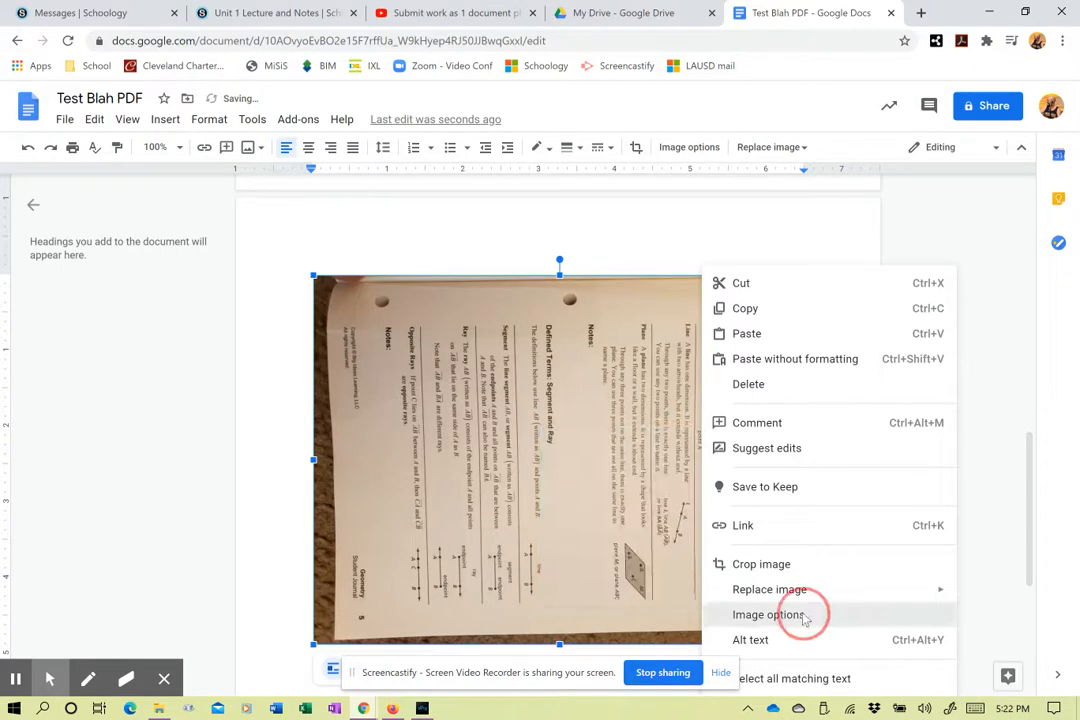
{"action": "left_click", "coordinate": [768, 614]}
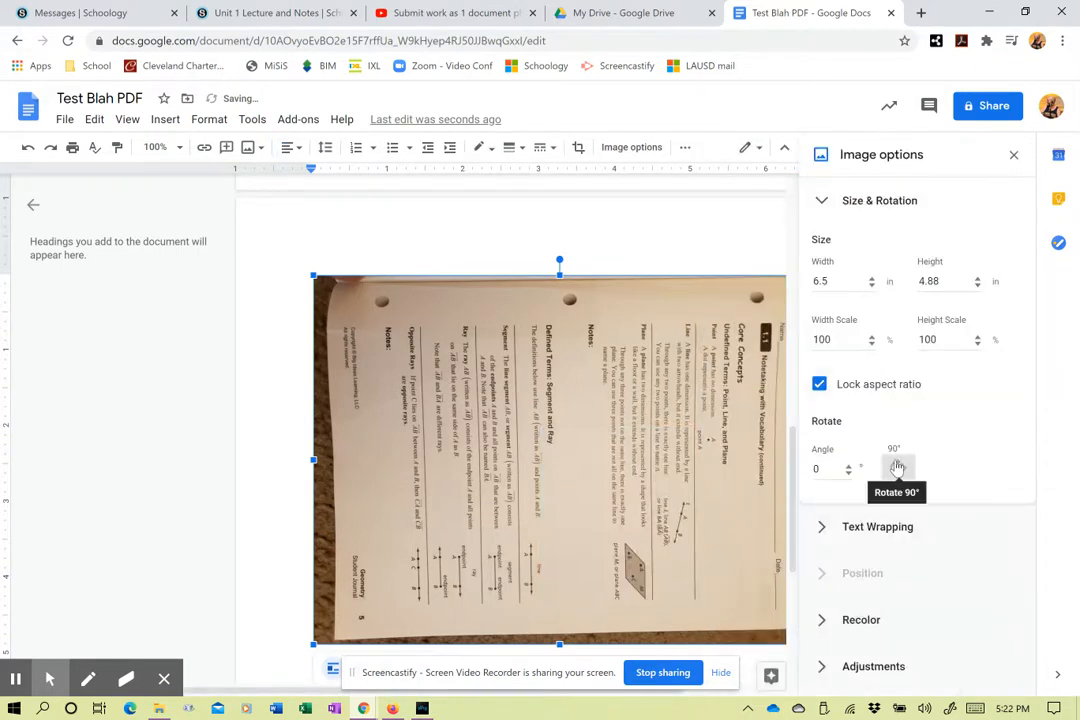
{"action": "left_click", "coordinate": [896, 468]}
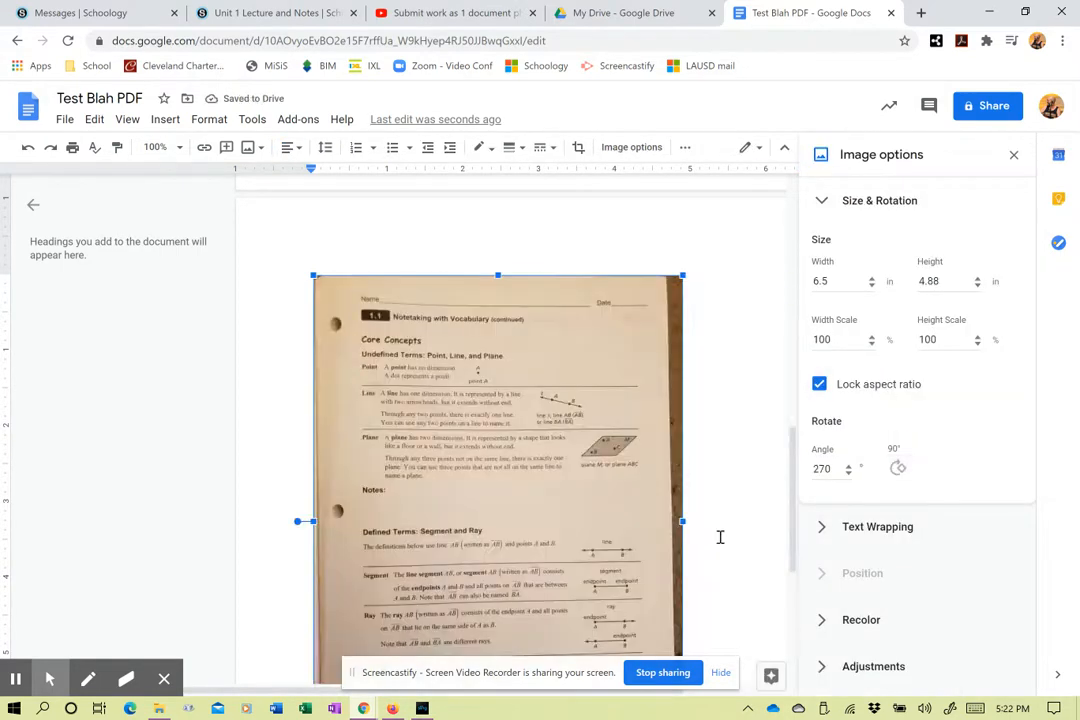
{"action": "left_click", "coordinate": [634, 596]}
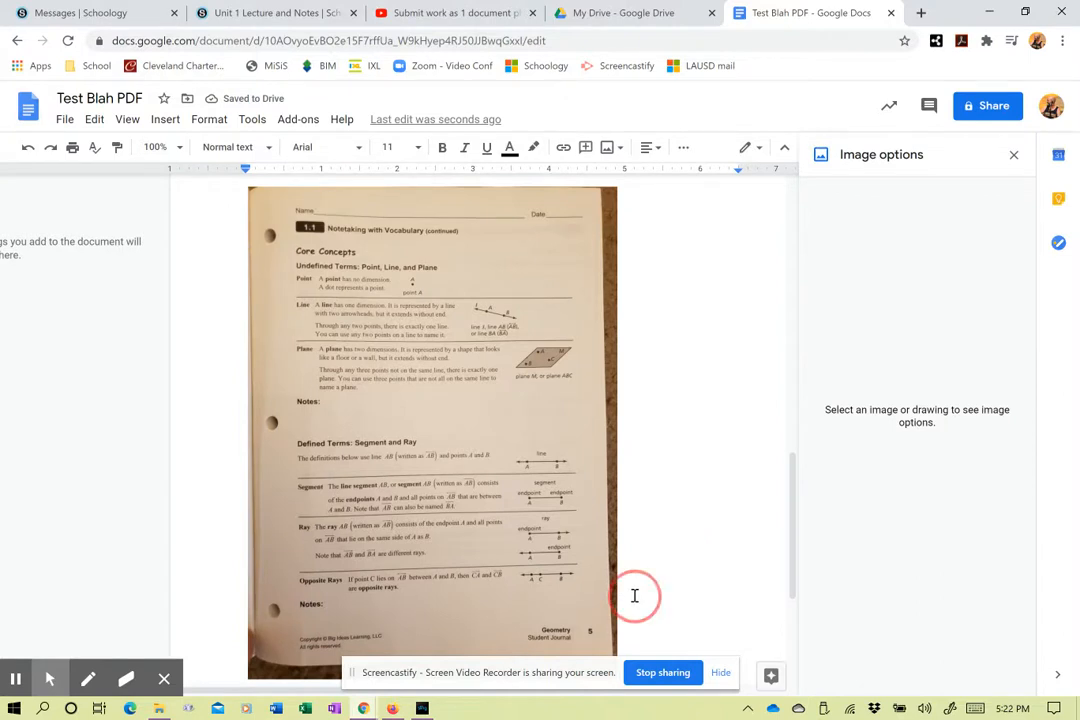
{"action": "scroll", "scroll_direction": "down", "scroll_amount": 3}
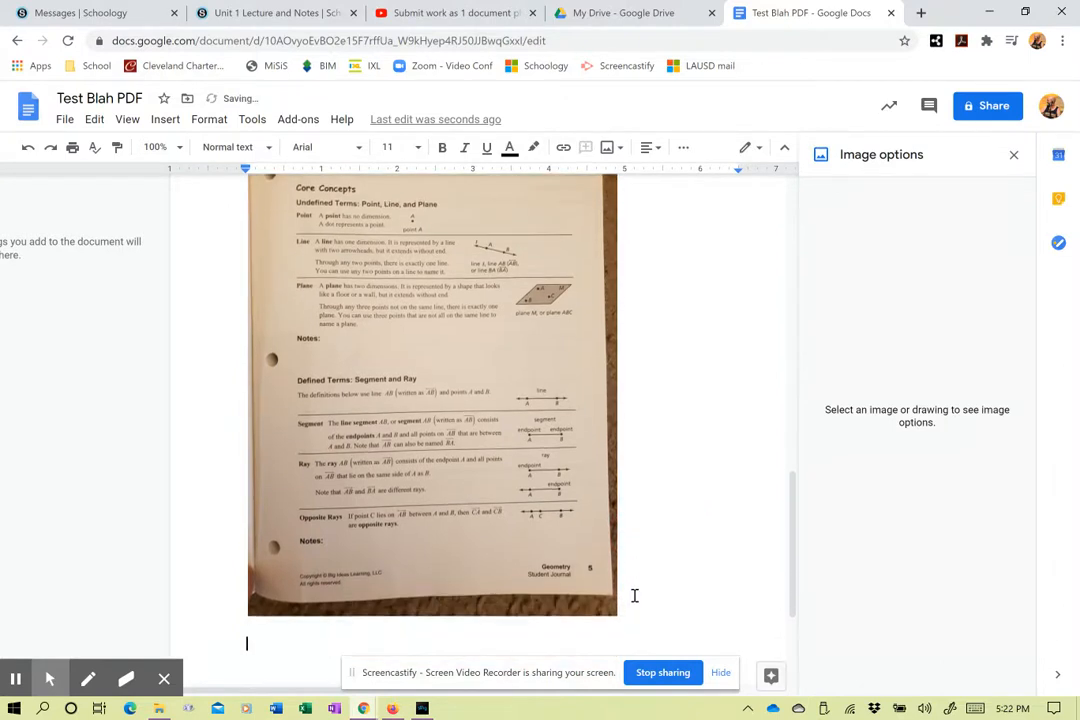
{"action": "mouse_move", "coordinate": [156, 170]}
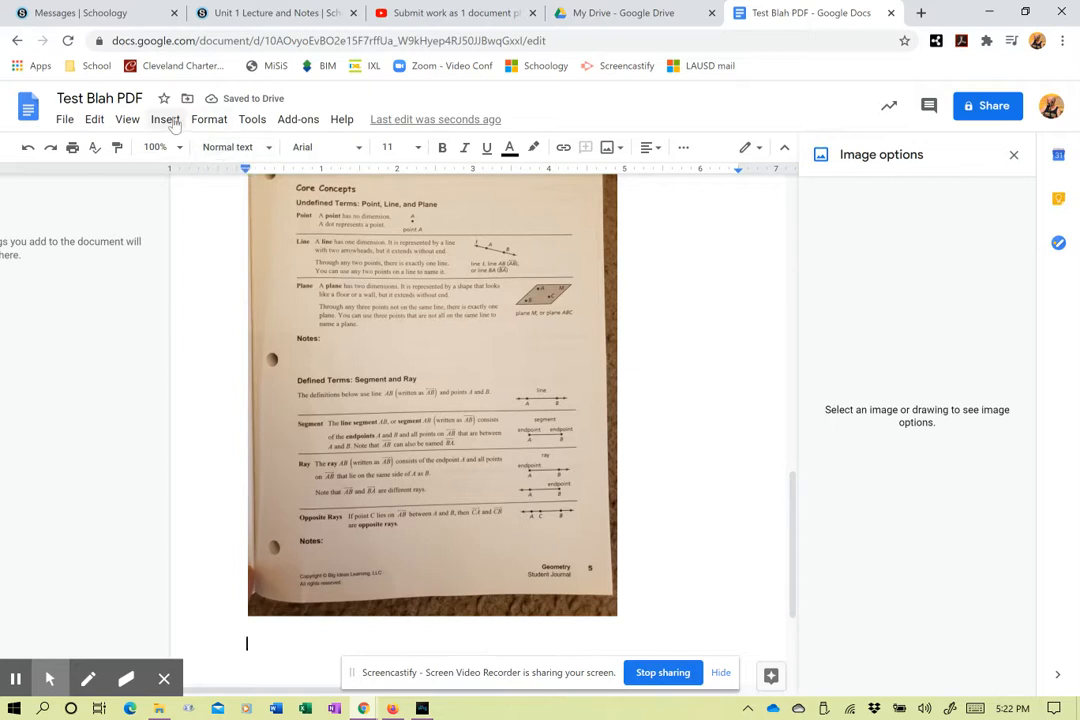
Upload the Extra Practice worksheet photo from This PC > Phone > DCIM > Camera after the Core Concepts page.
{"action": "left_click", "coordinate": [164, 118]}
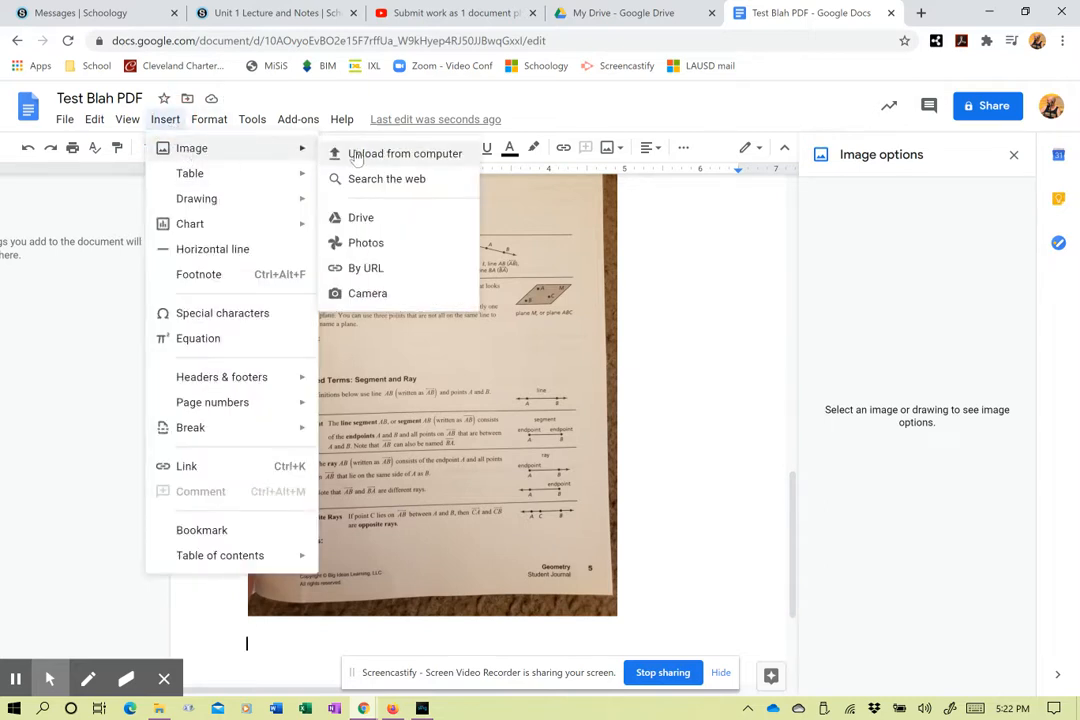
{"action": "left_click", "coordinate": [404, 152]}
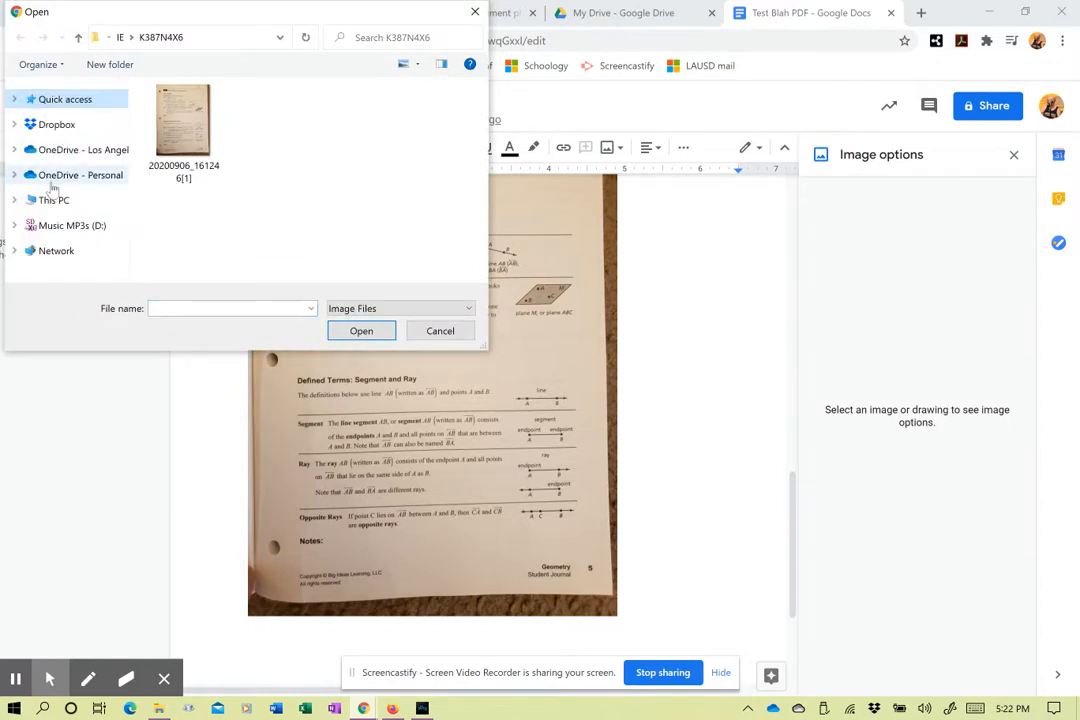
{"action": "left_click", "coordinate": [54, 200]}
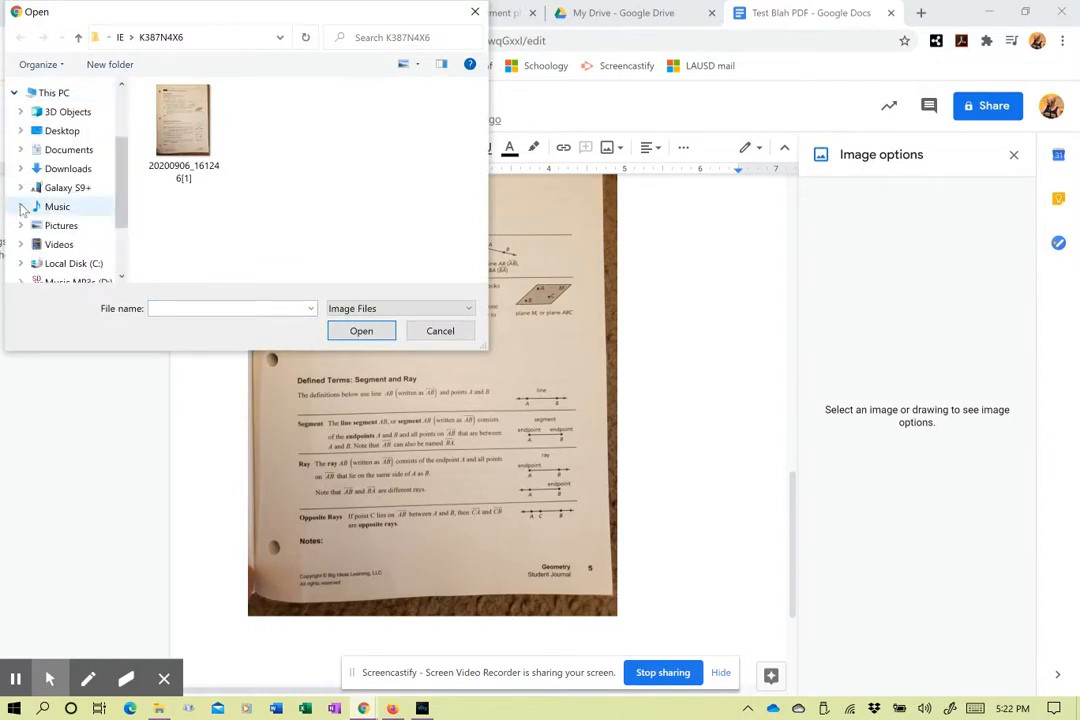
{"action": "left_click", "coordinate": [22, 188]}
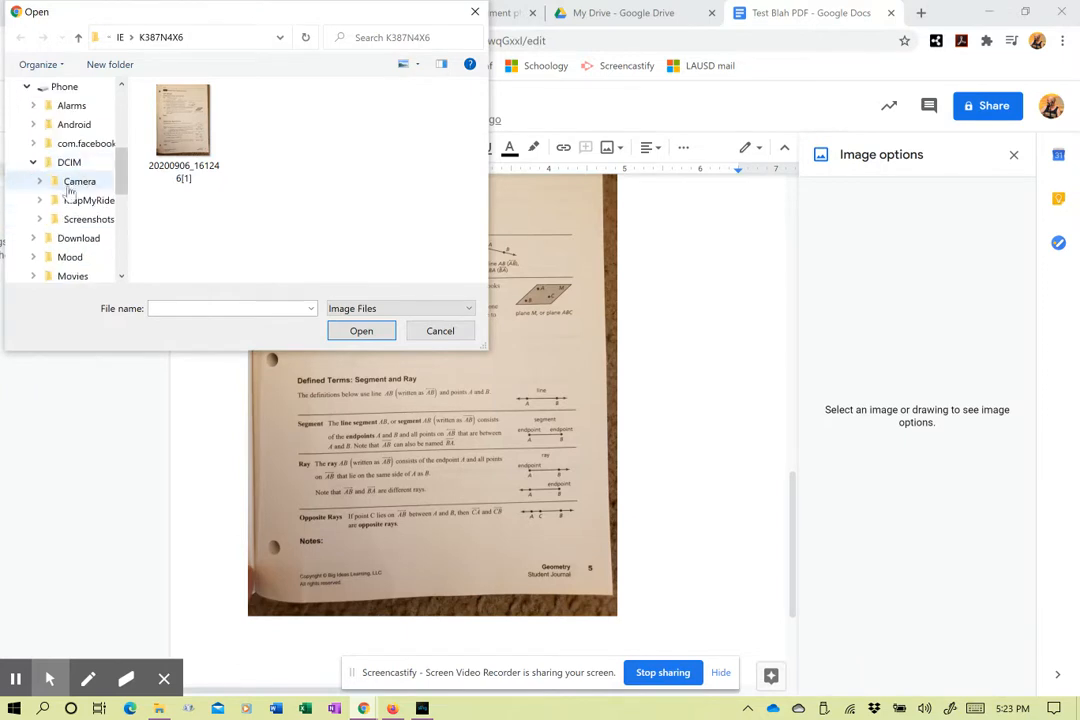
{"action": "left_click", "coordinate": [80, 180]}
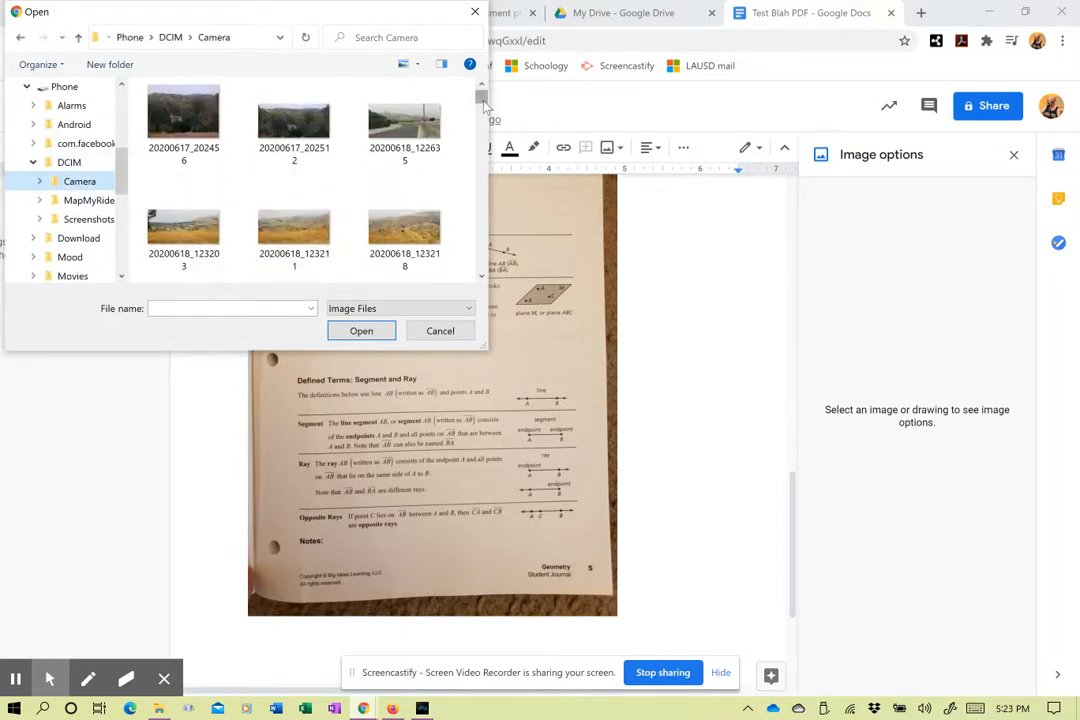
{"action": "scroll", "scroll_direction": "down", "scroll_amount": 3}
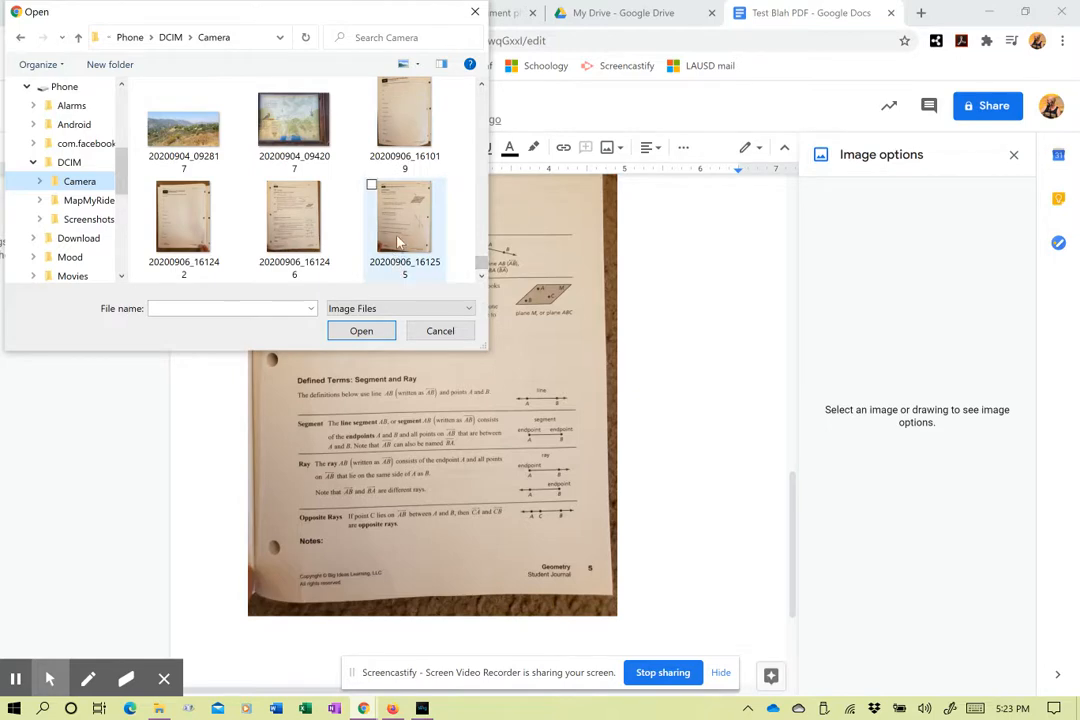
{"action": "left_click", "coordinate": [360, 332]}
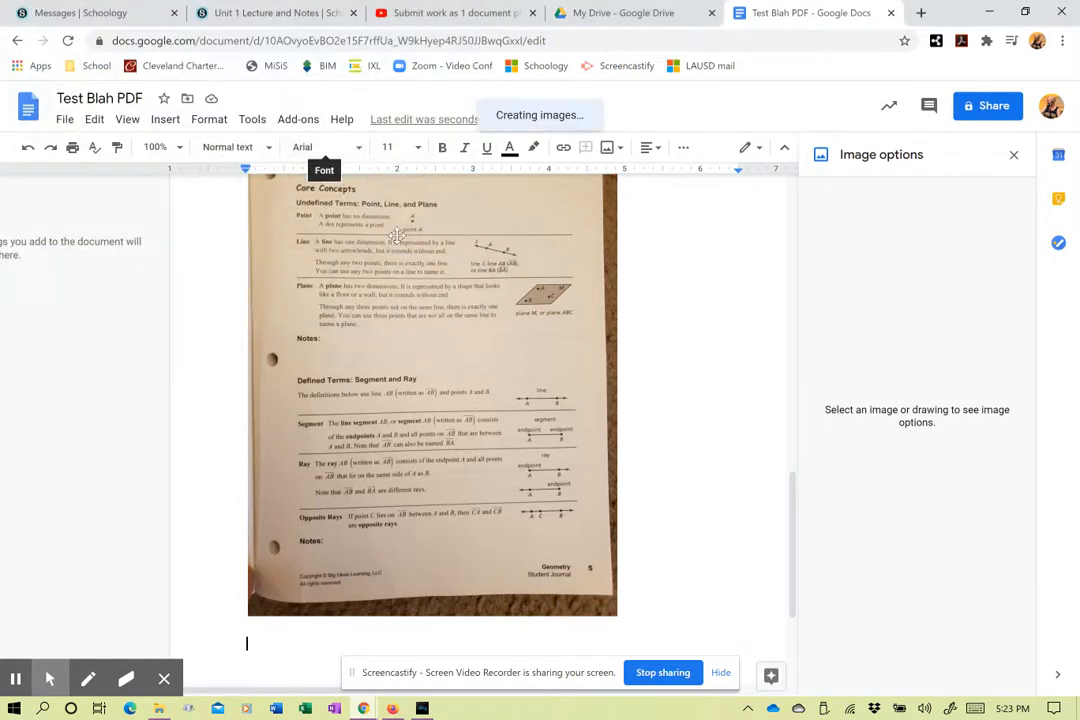
Rotate the Extra Practice photo to 270° so the page reads upright.
{"action": "scroll", "scroll_direction": "down", "scroll_amount": 3}
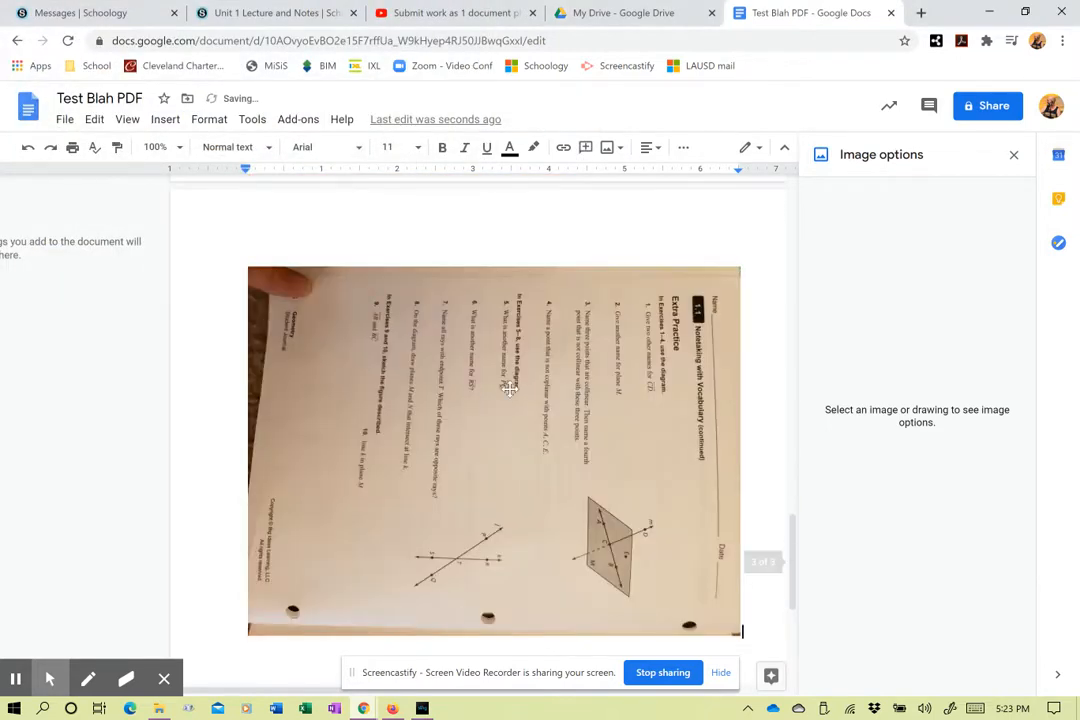
{"action": "left_click", "coordinate": [496, 450]}
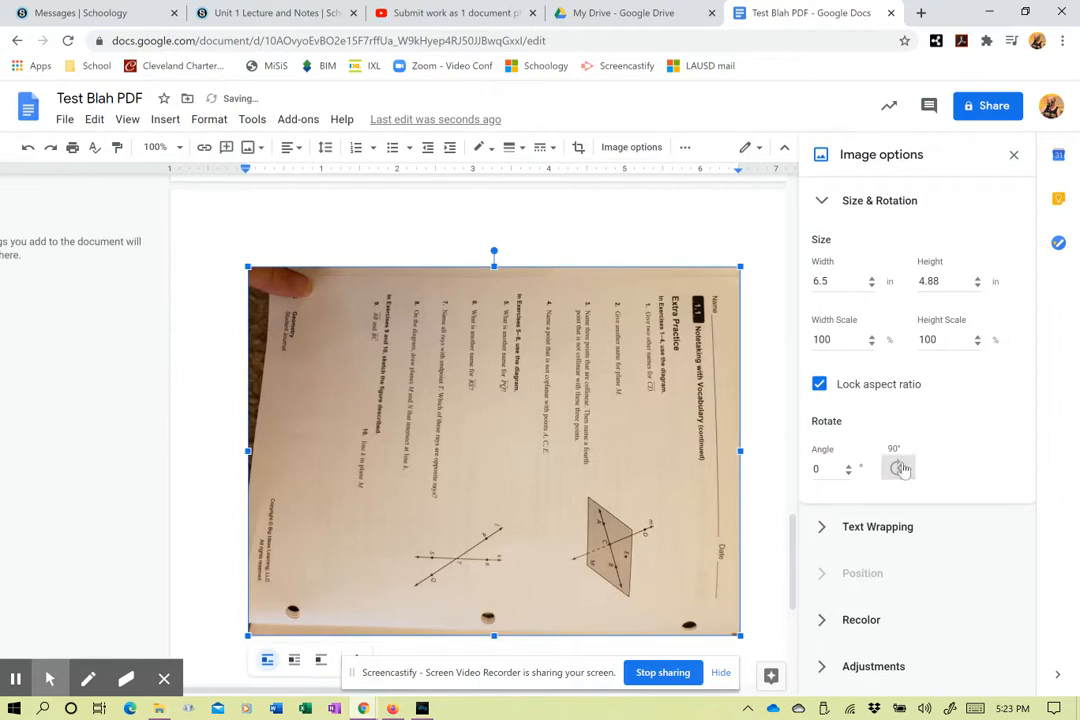
{"action": "left_click", "coordinate": [898, 468]}
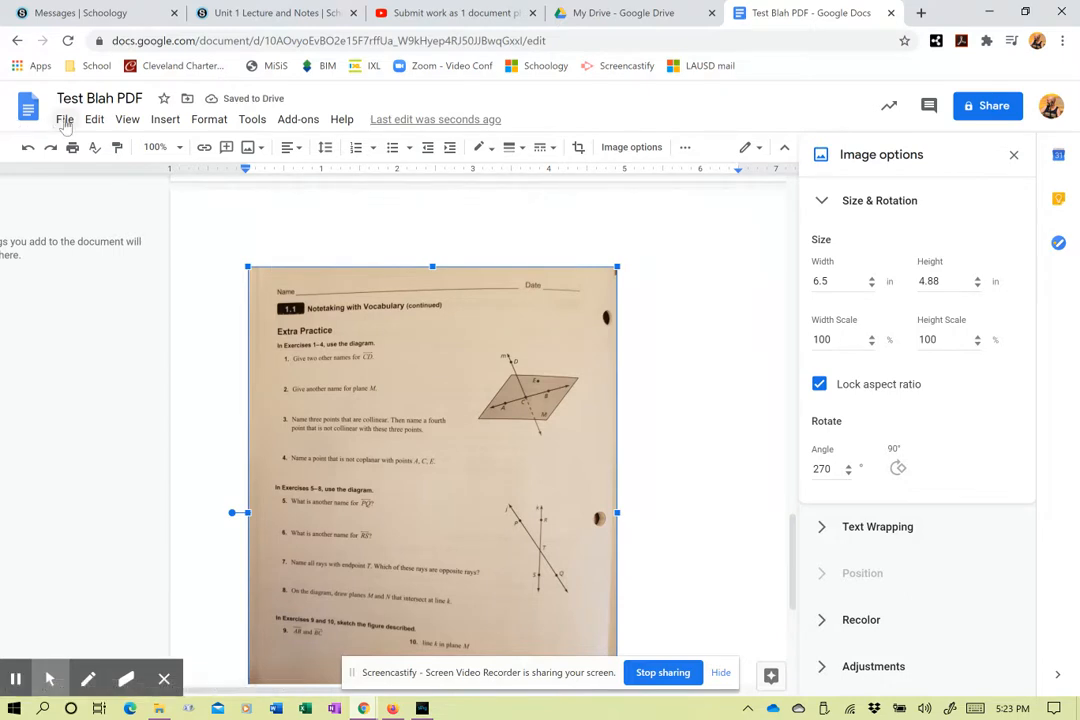
Download the document as a PDF via File > Download and view the three-page result.
{"action": "left_click", "coordinate": [64, 120]}
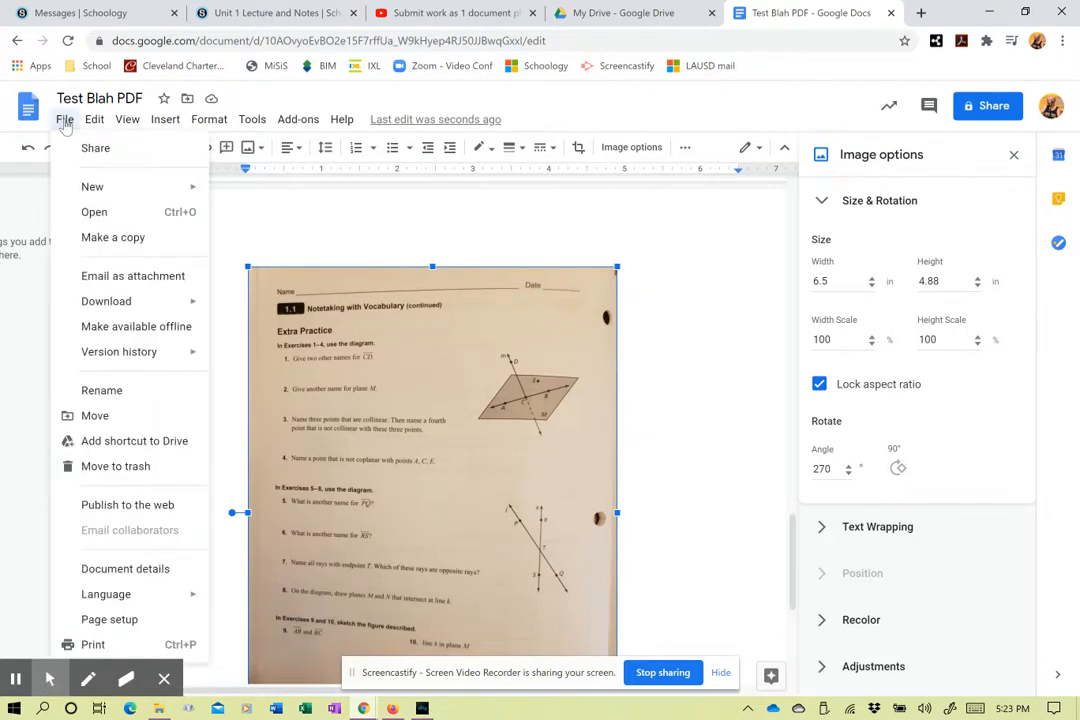
{"action": "left_click", "coordinate": [106, 300]}
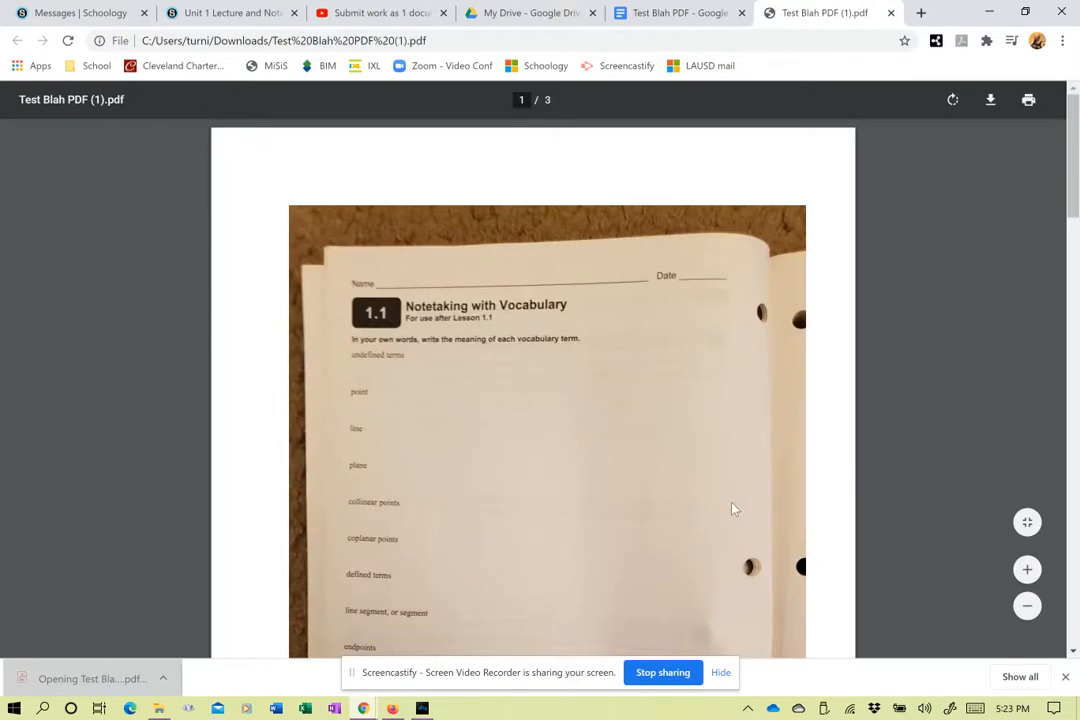
{"action": "scroll", "scroll_direction": "down", "scroll_amount": 3}
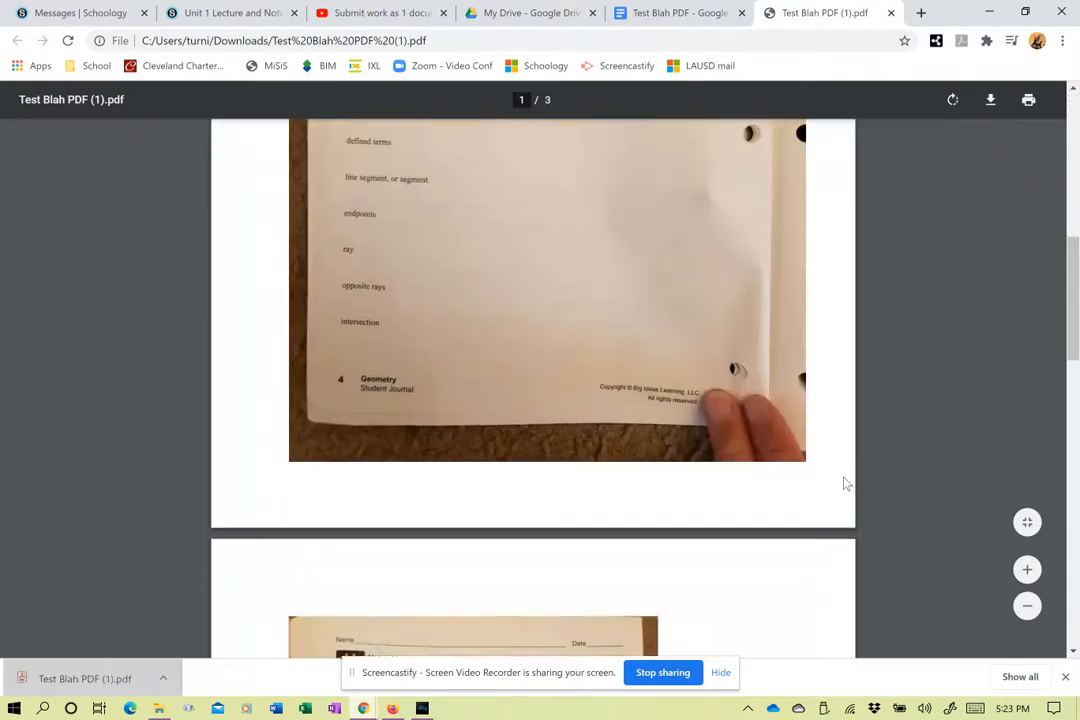
{"action": "scroll", "scroll_direction": "down", "scroll_amount": 3}
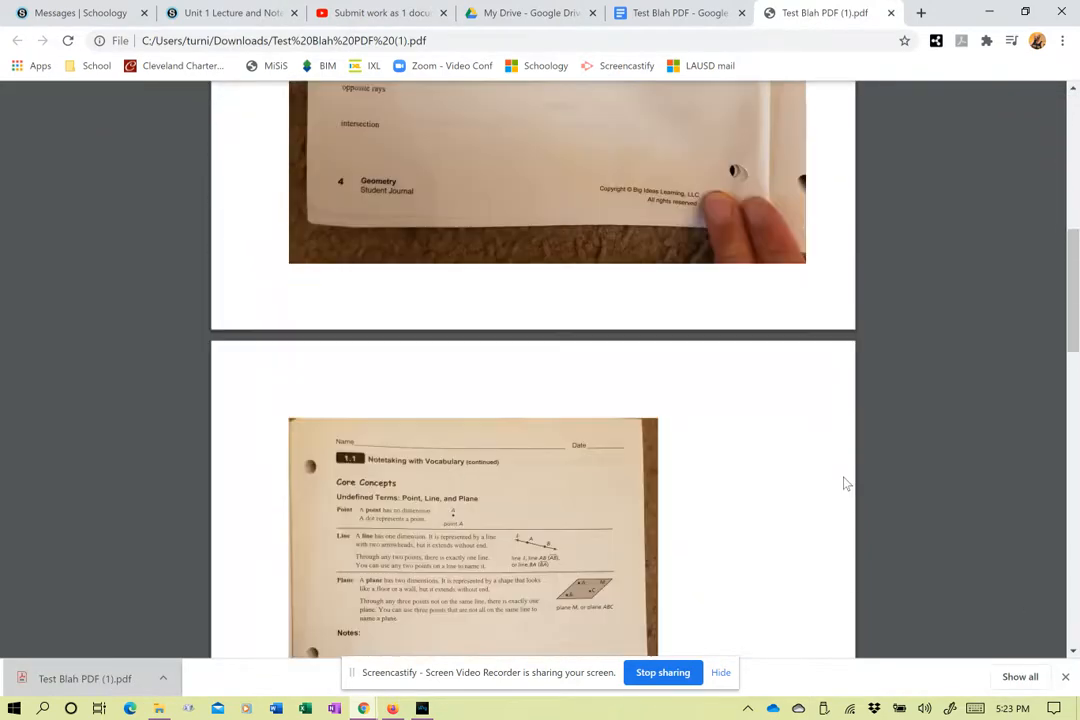
{"action": "scroll", "scroll_direction": "down", "scroll_amount": 3}
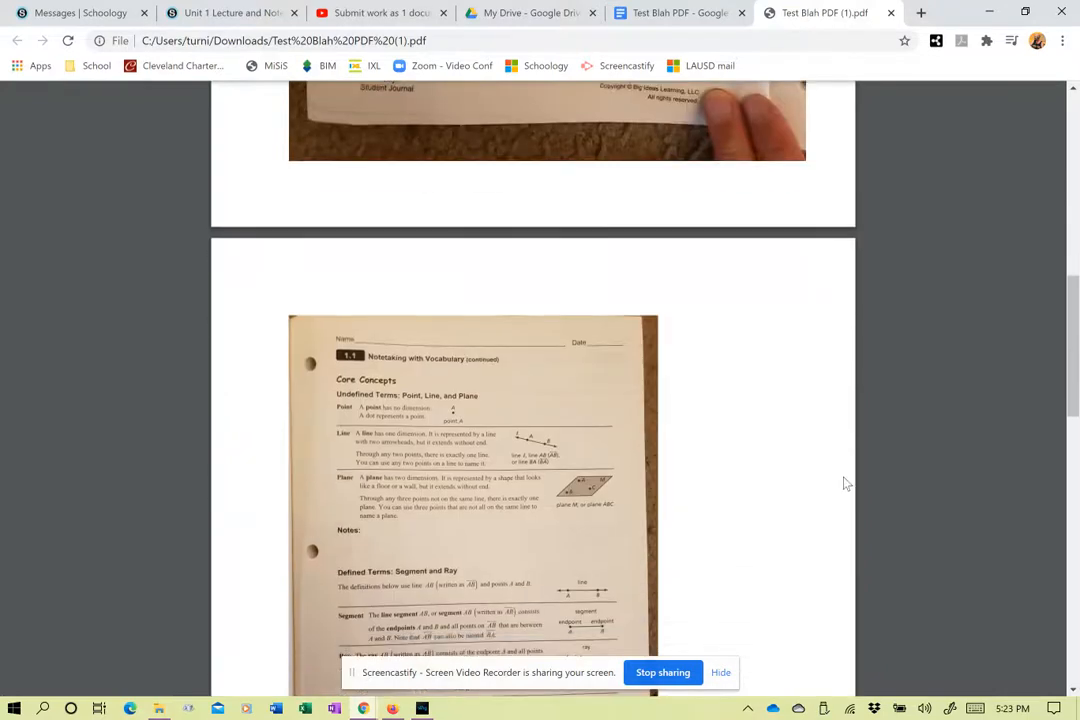
{"action": "scroll", "scroll_direction": "down", "scroll_amount": 3}
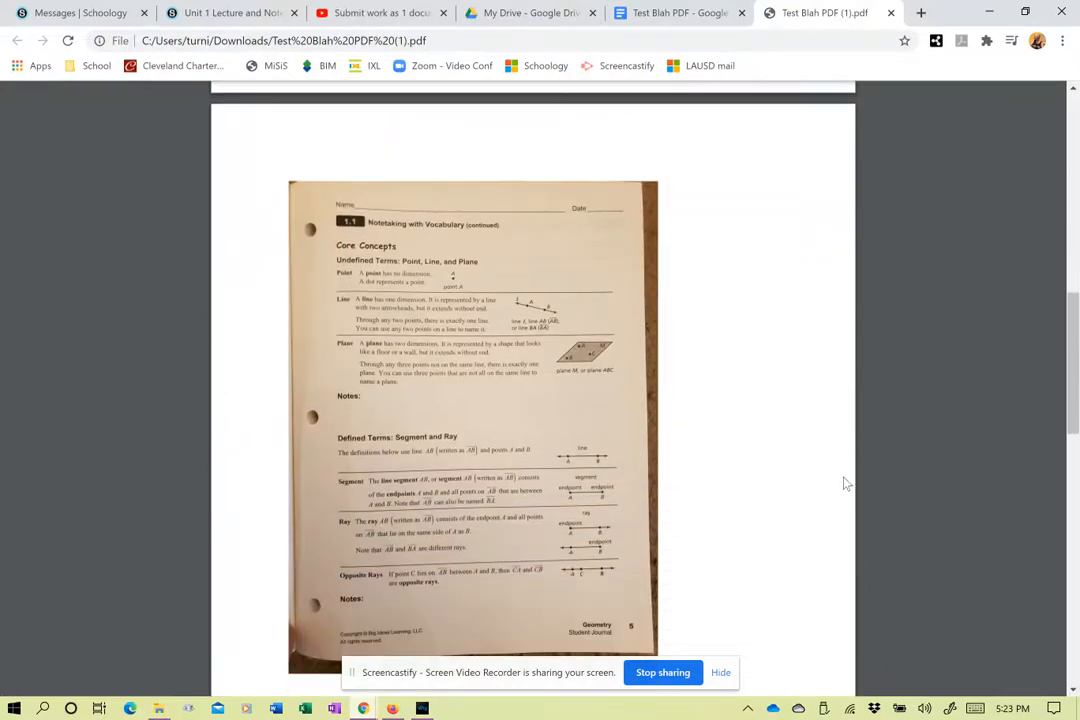
{"action": "scroll", "scroll_direction": "down", "scroll_amount": 3}
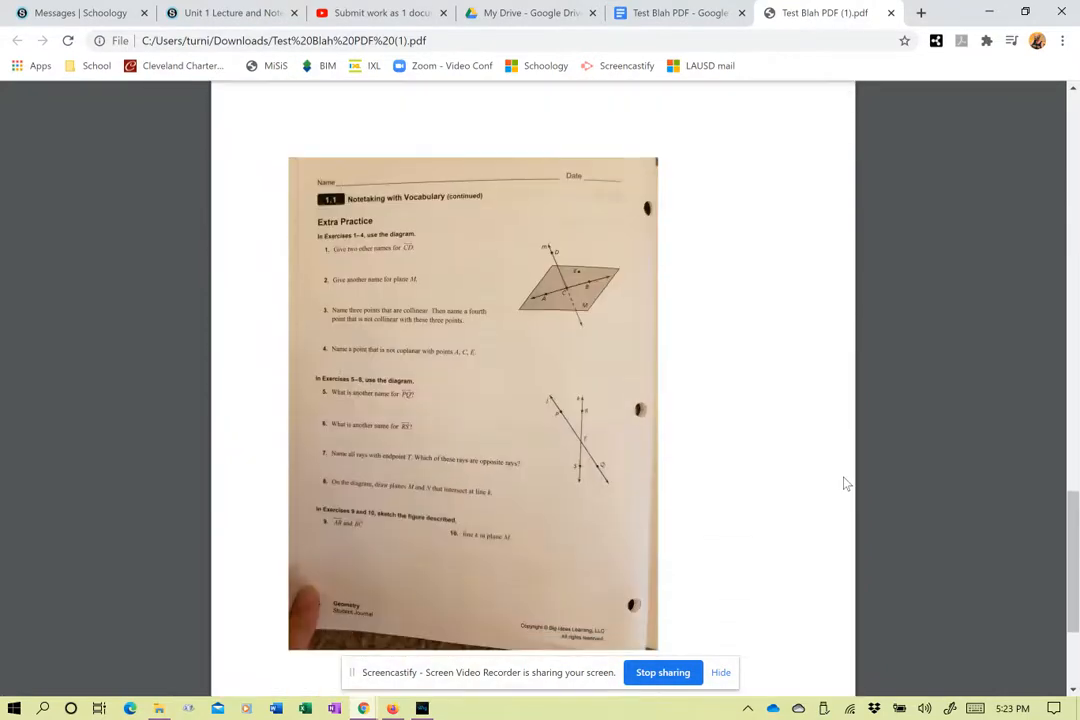
{"action": "scroll", "scroll_direction": "down", "scroll_amount": 3}
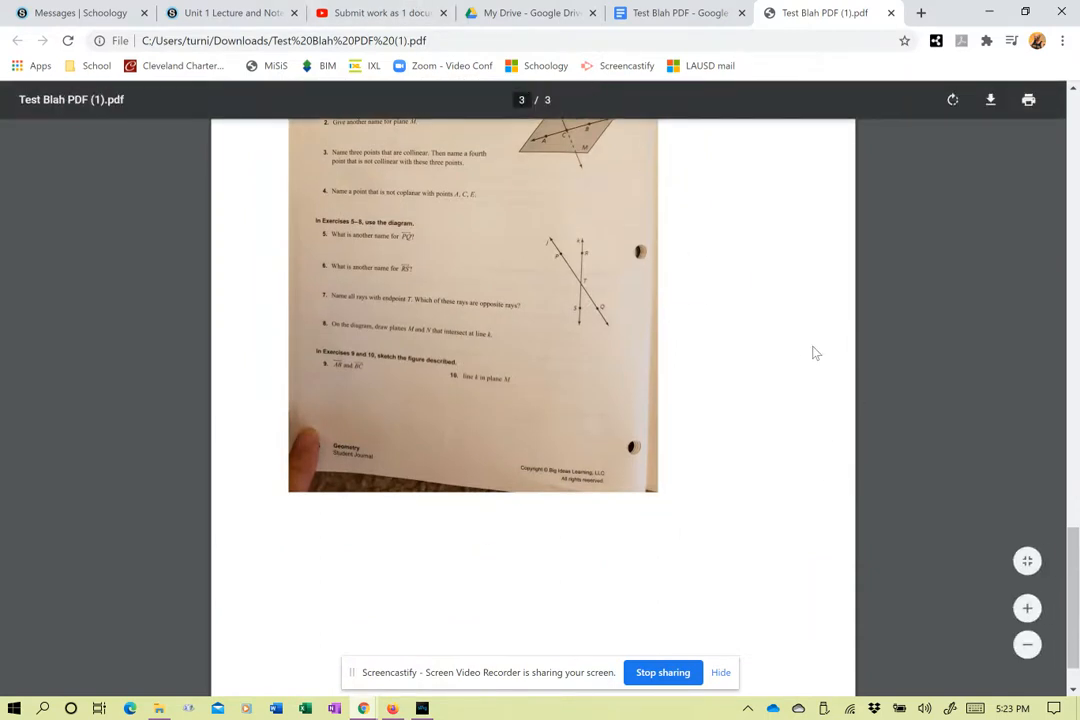
{"action": "mouse_move", "coordinate": [964, 206]}
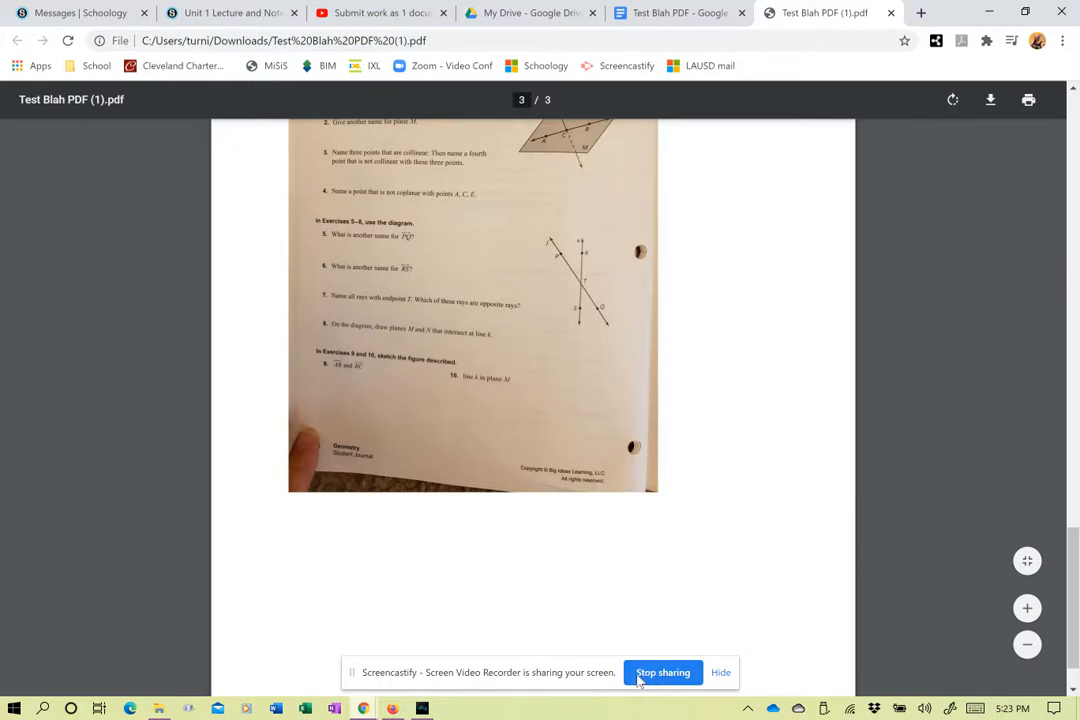
{"action": "scroll", "scroll_direction": "up", "scroll_amount": 3}
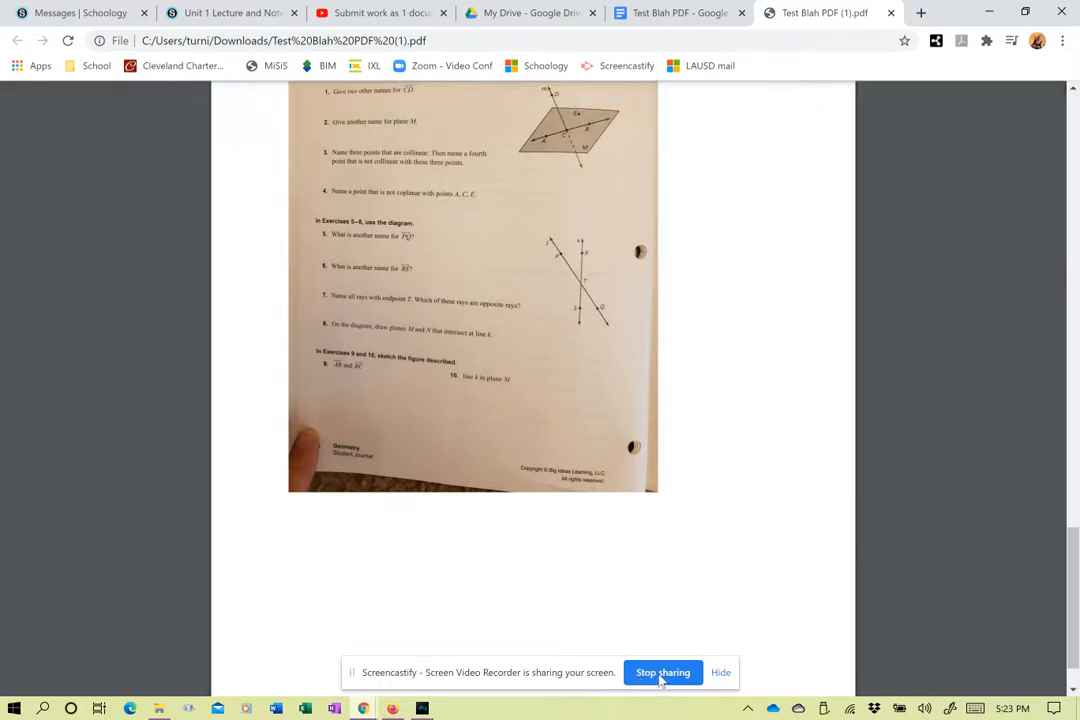